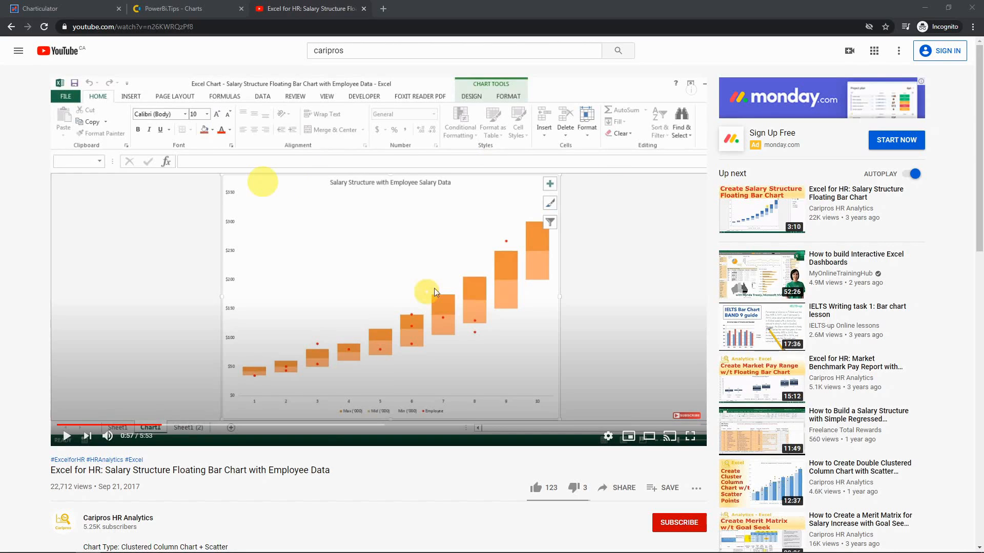
mouse_move(256, 195)
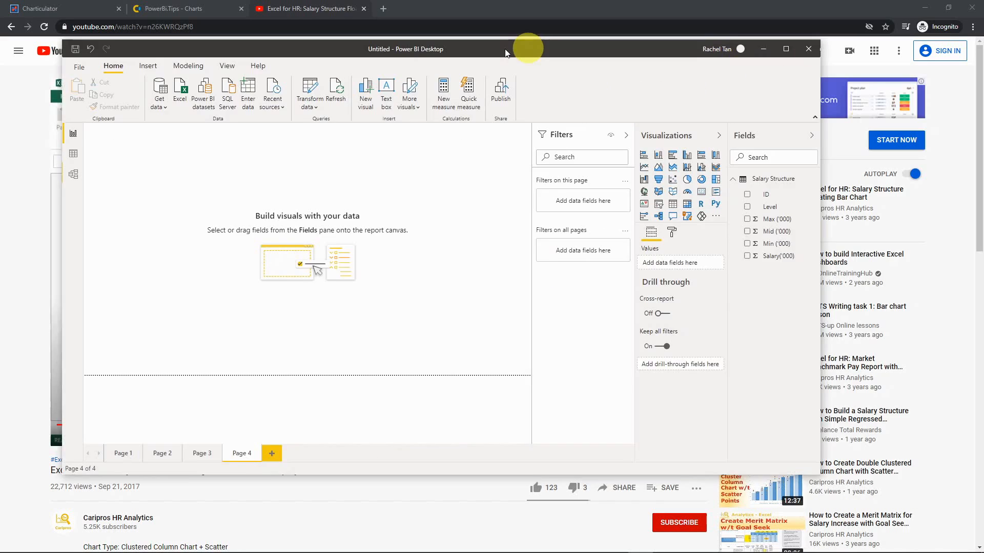
- Maximize the Power BI Desktop window so the report page fills the screen
click(786, 49)
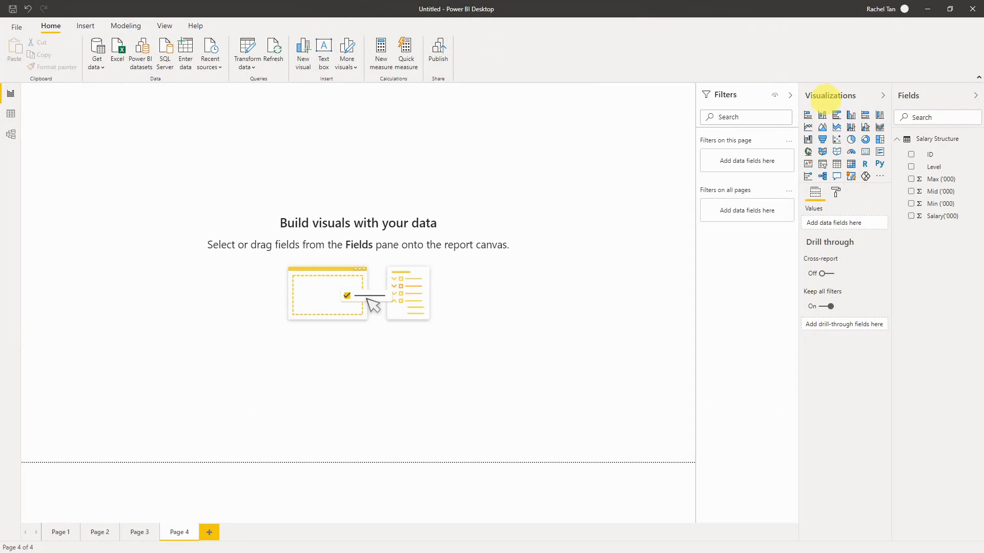
mouse_move(836, 139)
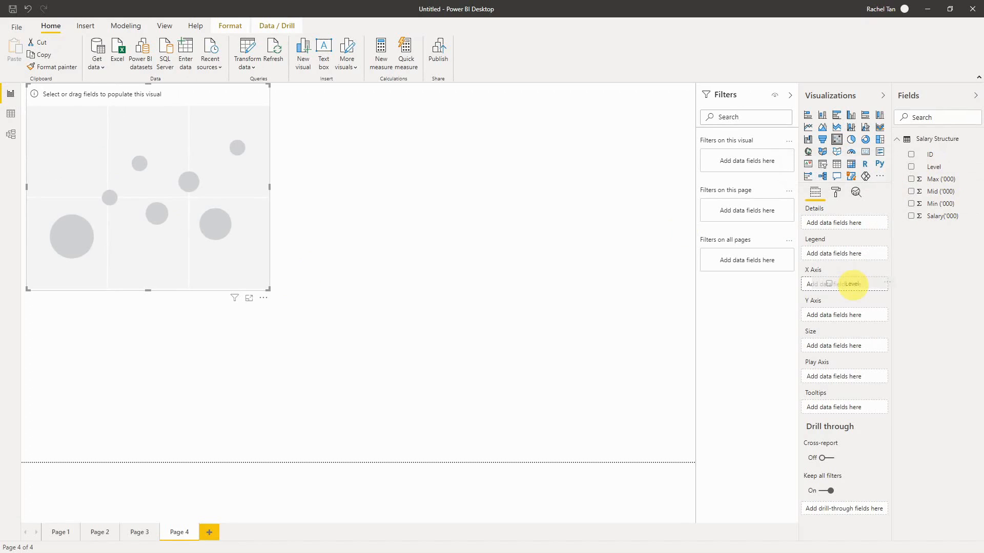
- Put Level on the X axis and Salary('000) on the Y axis of the scatter chart
click(912, 167)
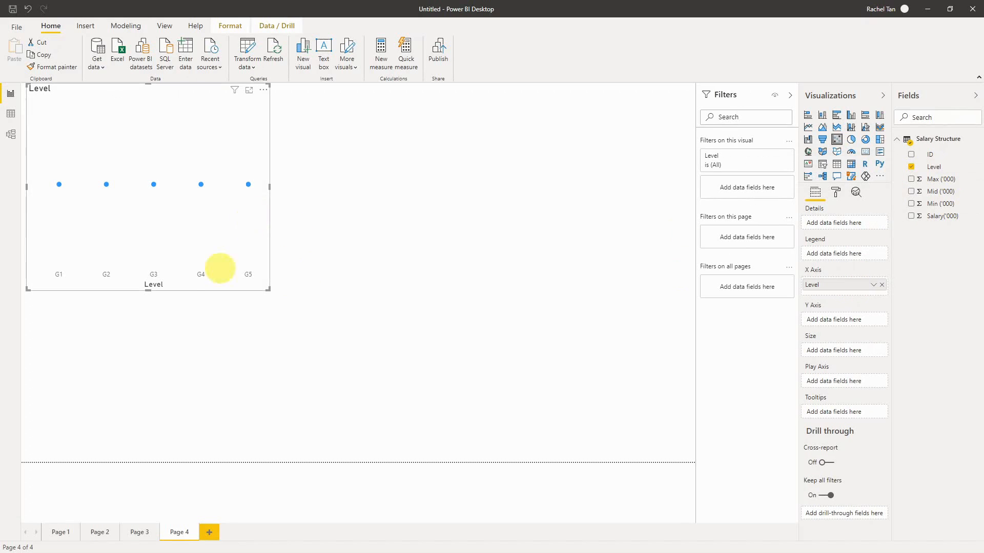
mouse_move(105, 281)
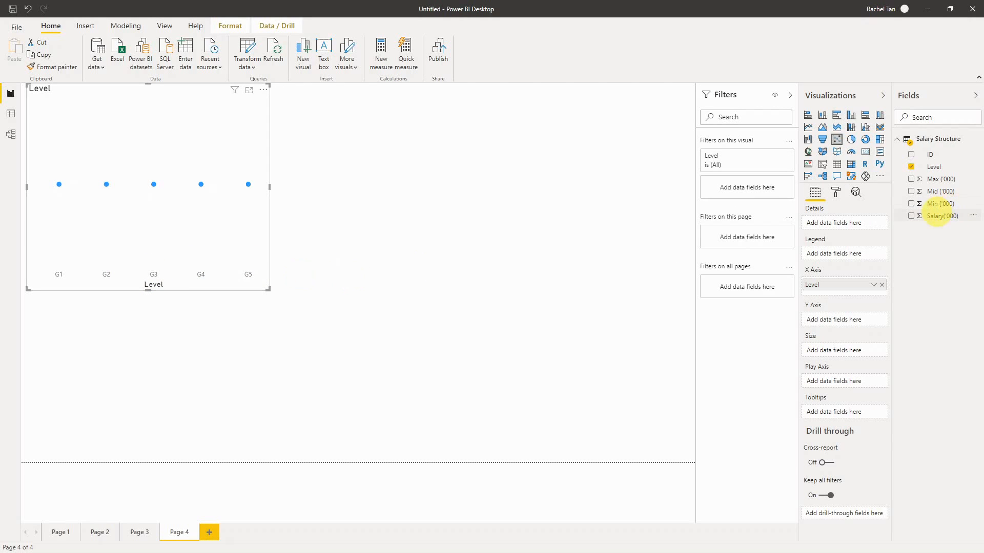
click(912, 217)
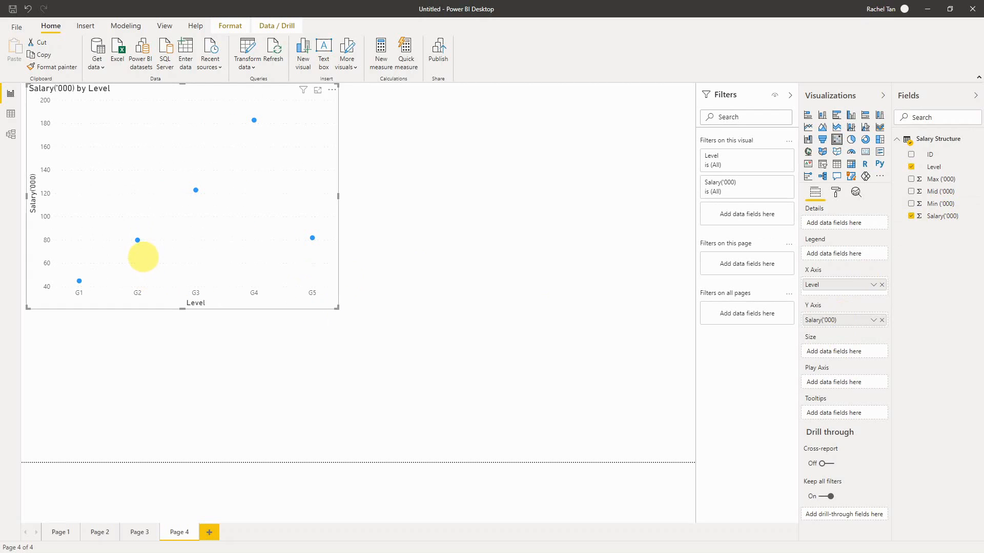
mouse_move(137, 239)
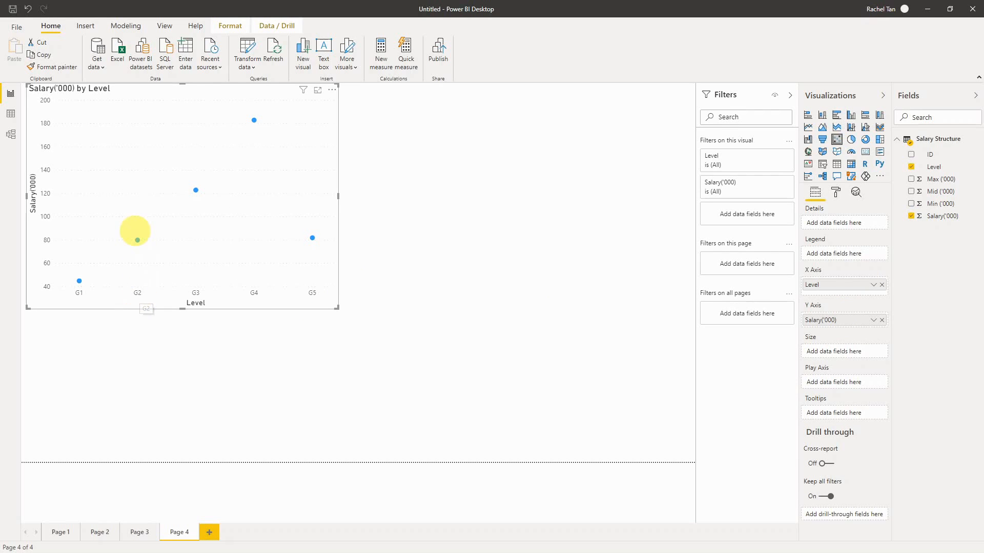
- Switch back to the Chrome window showing the salary chart video
click(11, 113)
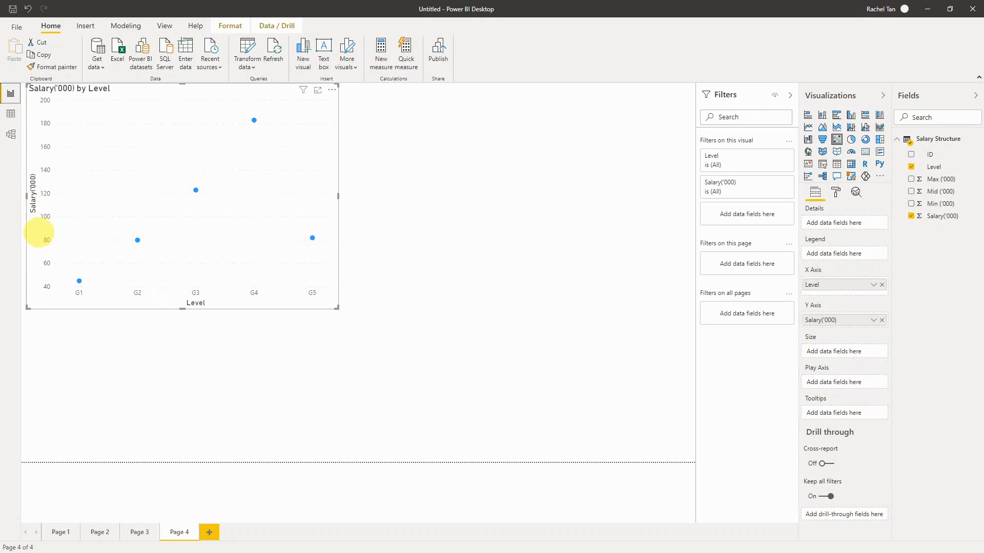
mouse_move(137, 292)
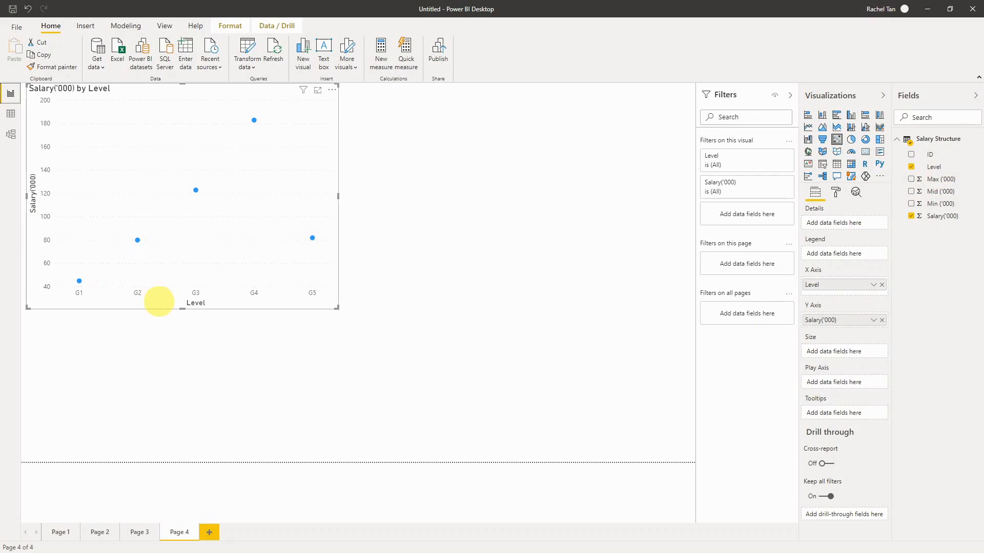
mouse_move(226, 242)
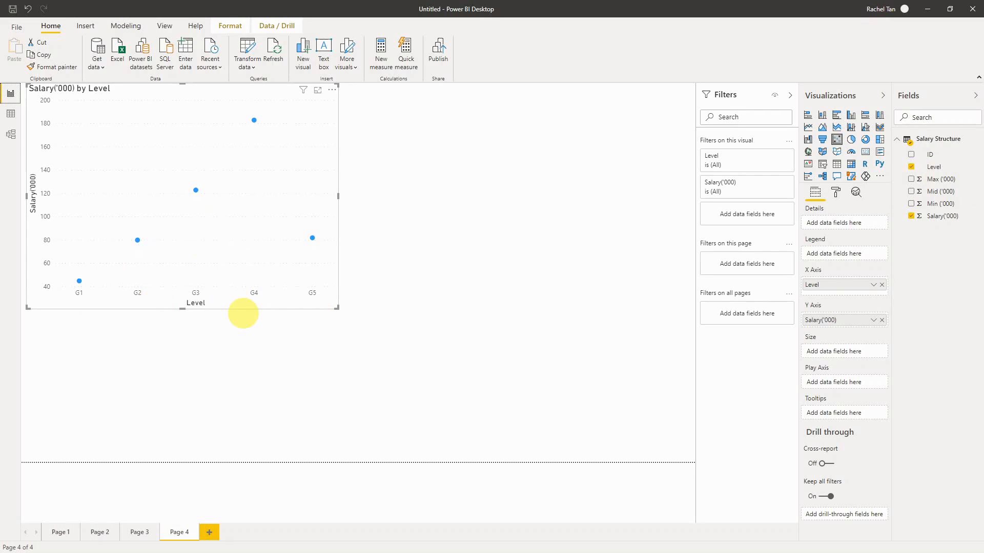
mouse_move(451, 278)
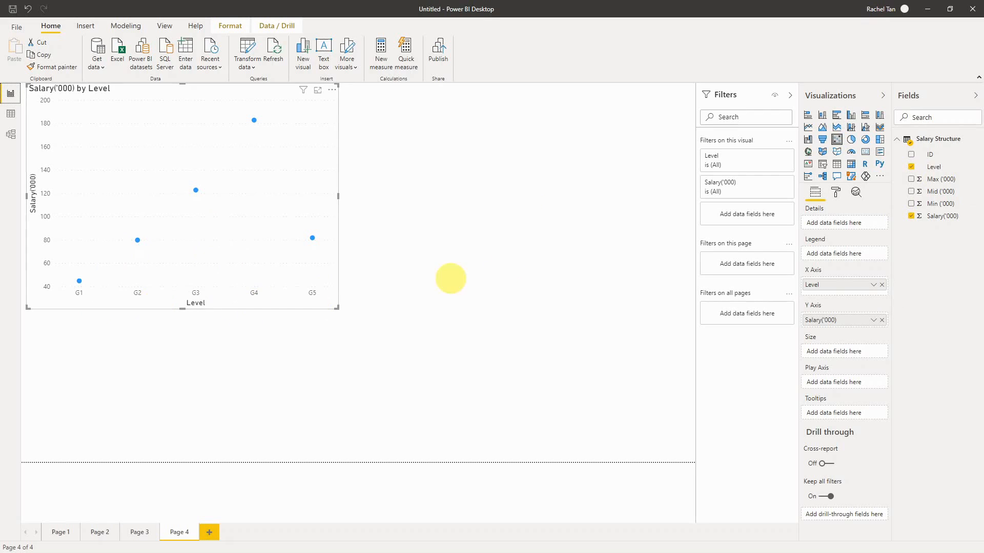
mouse_move(634, 230)
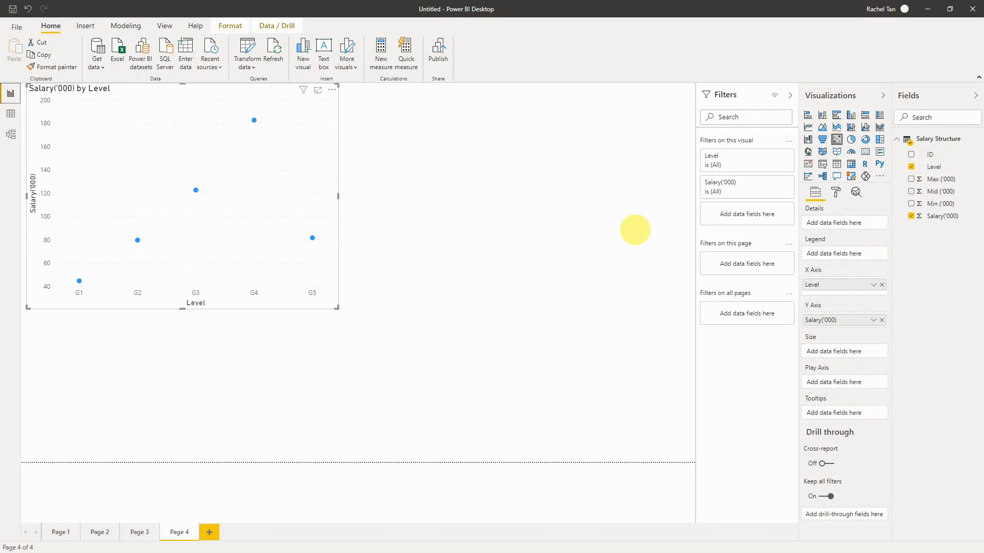
mouse_move(192, 290)
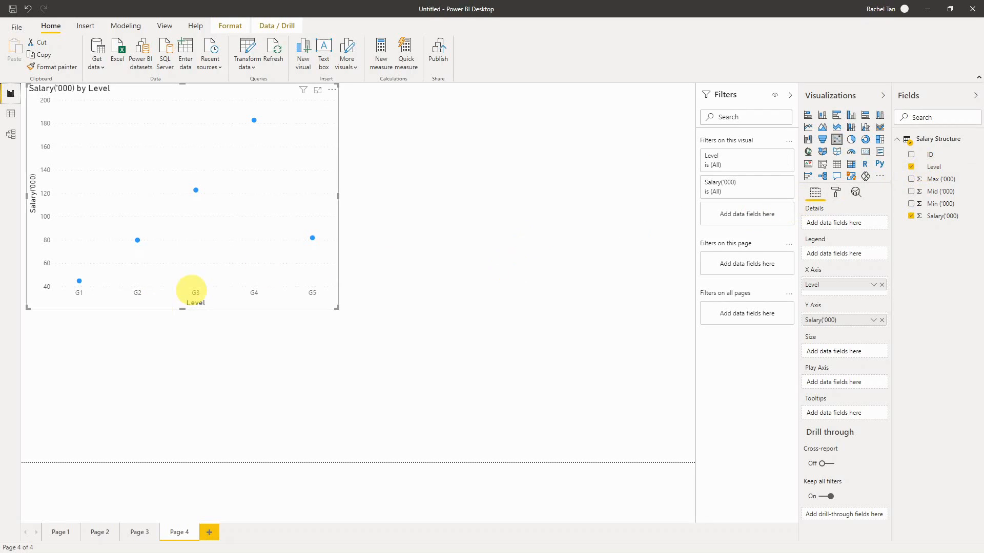
mouse_move(321, 293)
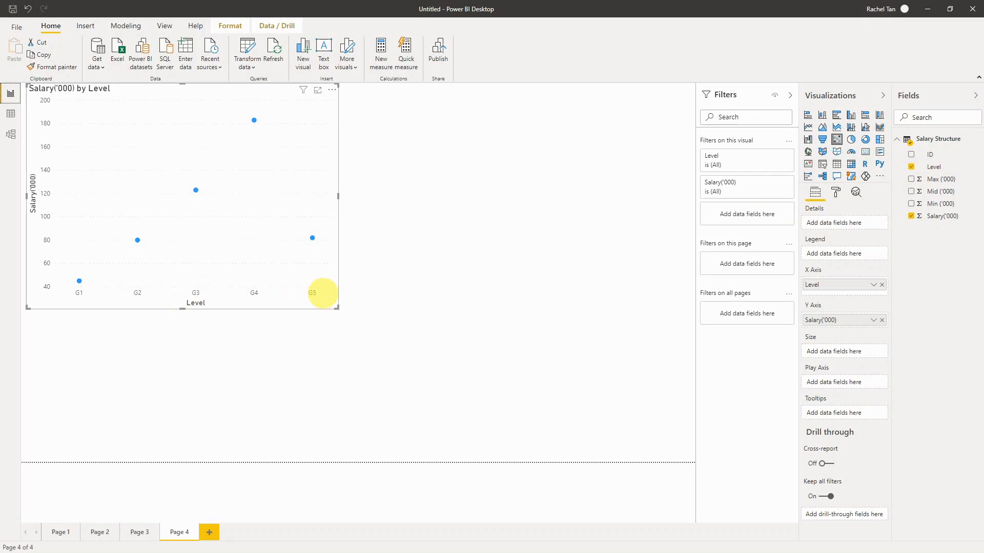
mouse_move(139, 295)
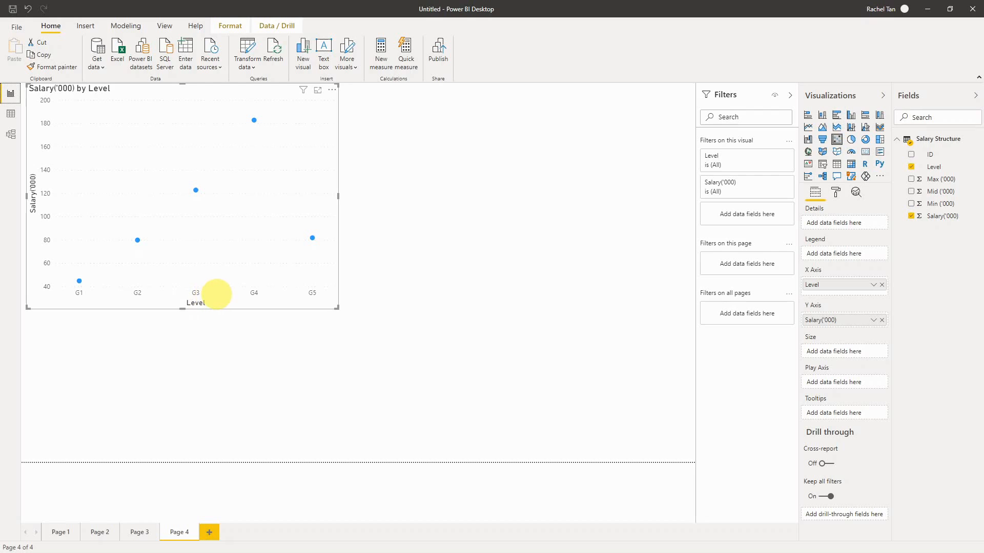
mouse_move(609, 78)
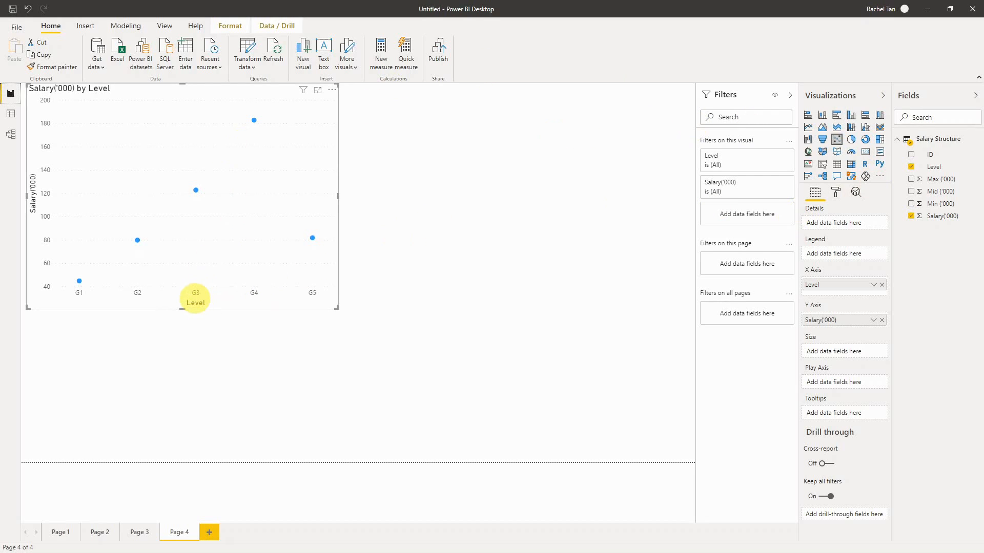
mouse_move(249, 294)
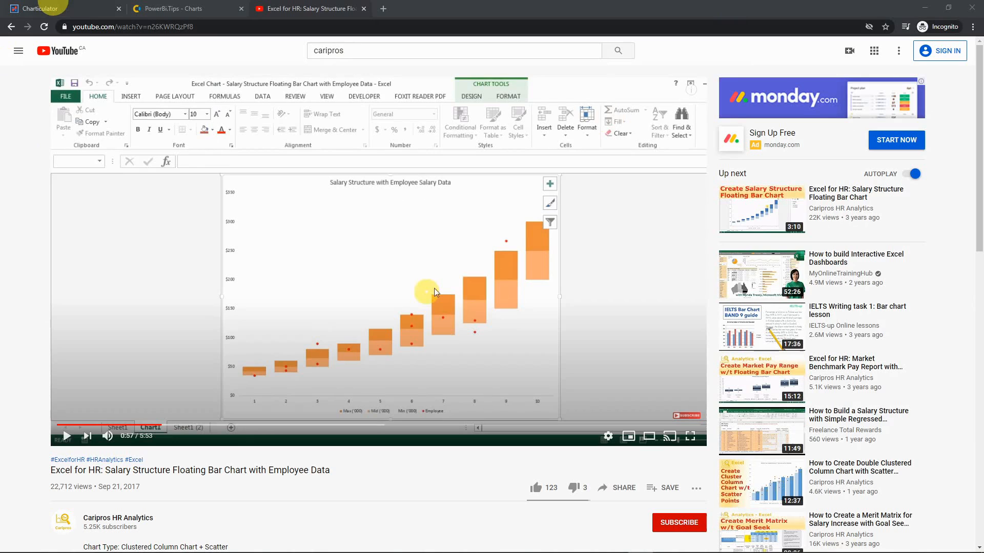
- Glance at the PowerBI.Tips Charts tab, then start a new chart in Charticulator
click(62, 9)
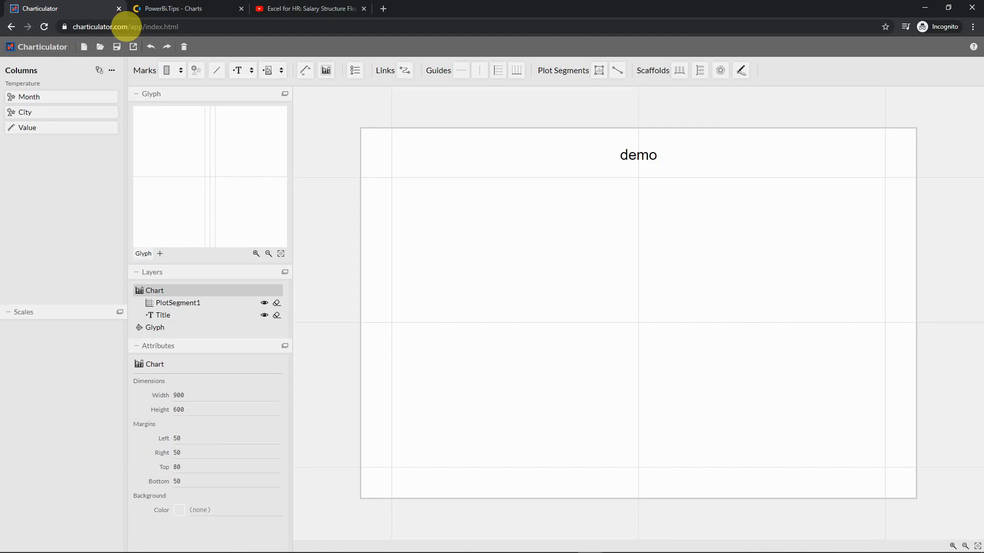
click(182, 8)
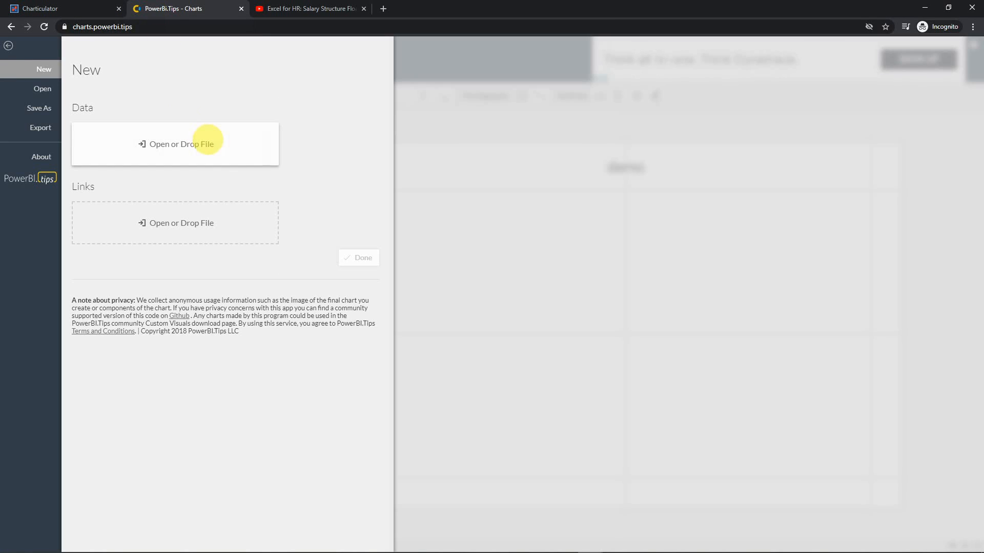
mouse_move(133, 33)
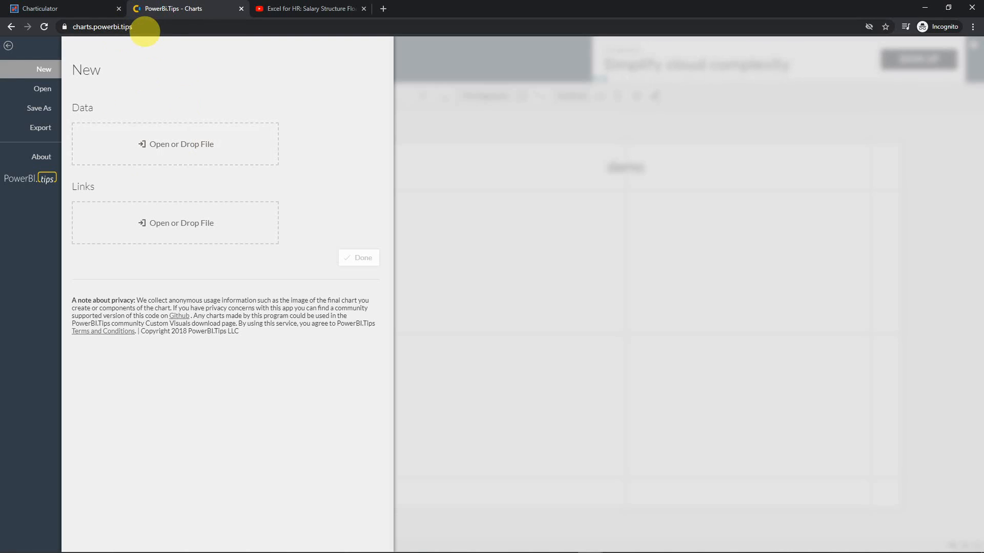
click(59, 8)
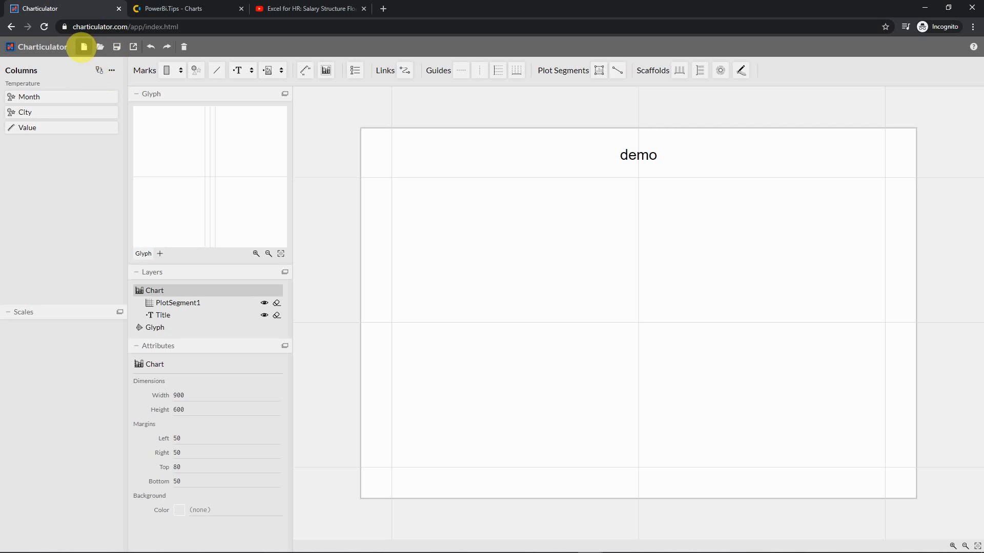
click(125, 27)
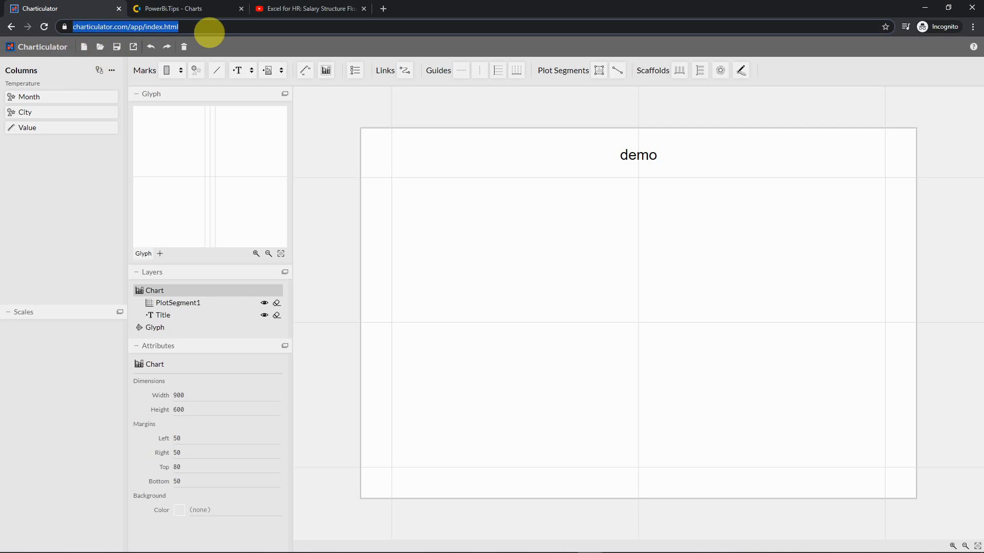
click(83, 46)
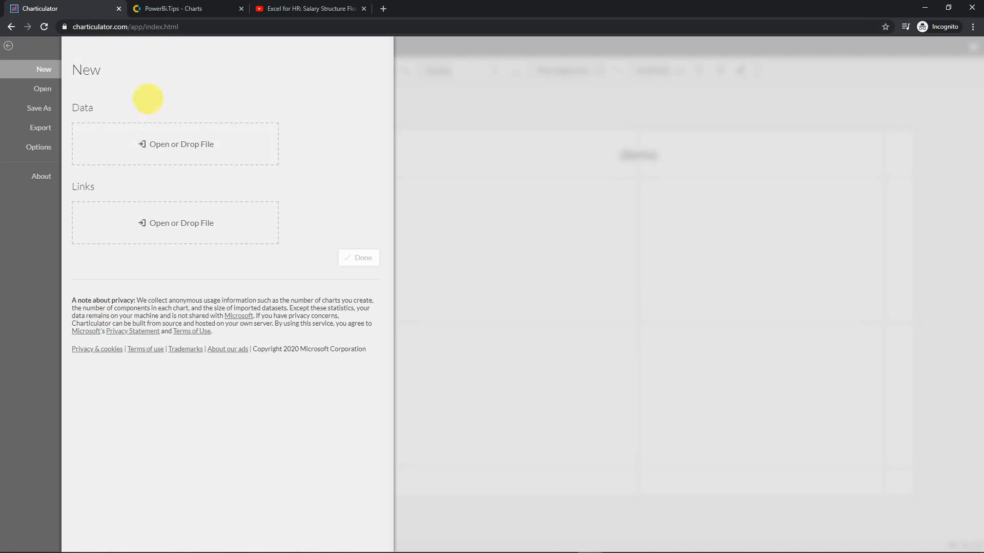
mouse_move(154, 160)
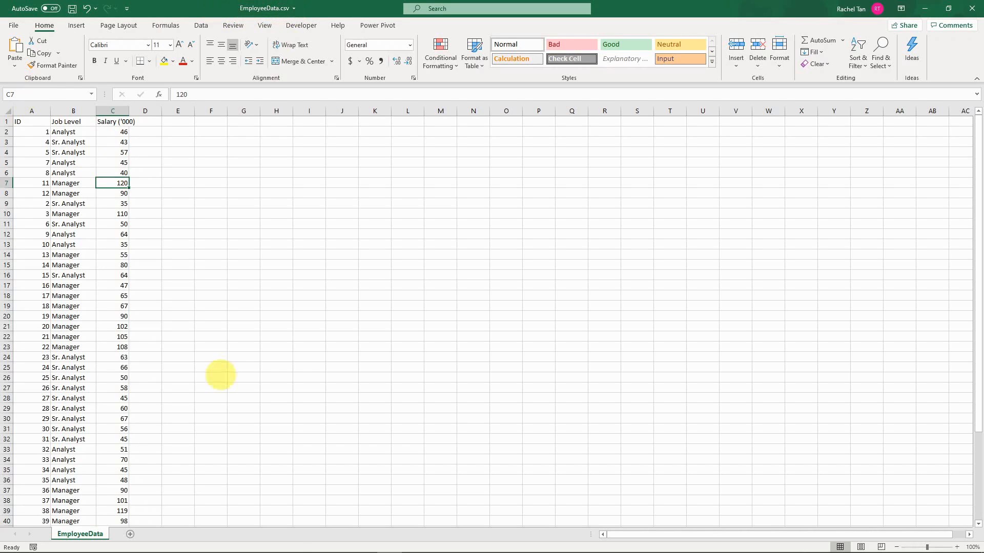
mouse_move(591, 543)
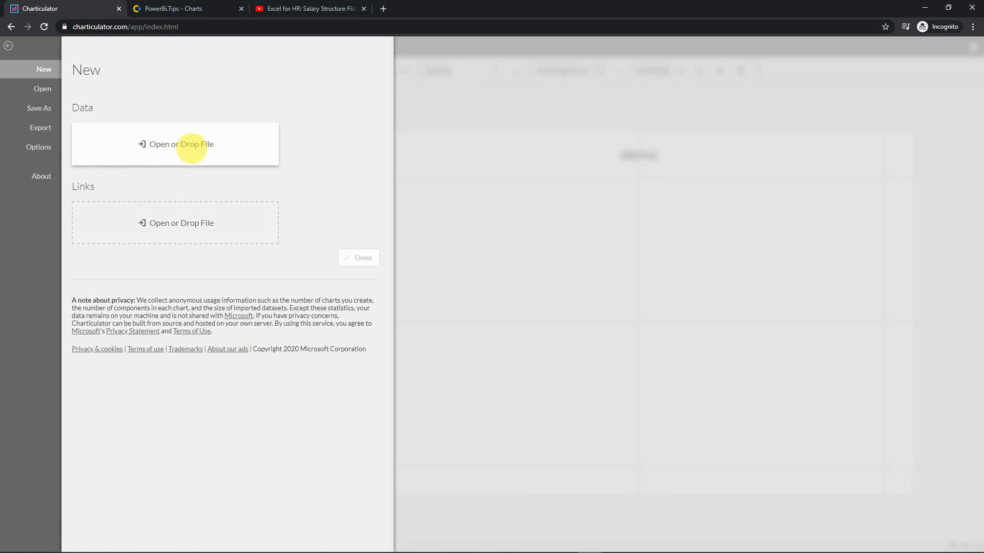
- Load EmployeeData.csv from the Desktop as the chart's data and finish with Done
click(175, 145)
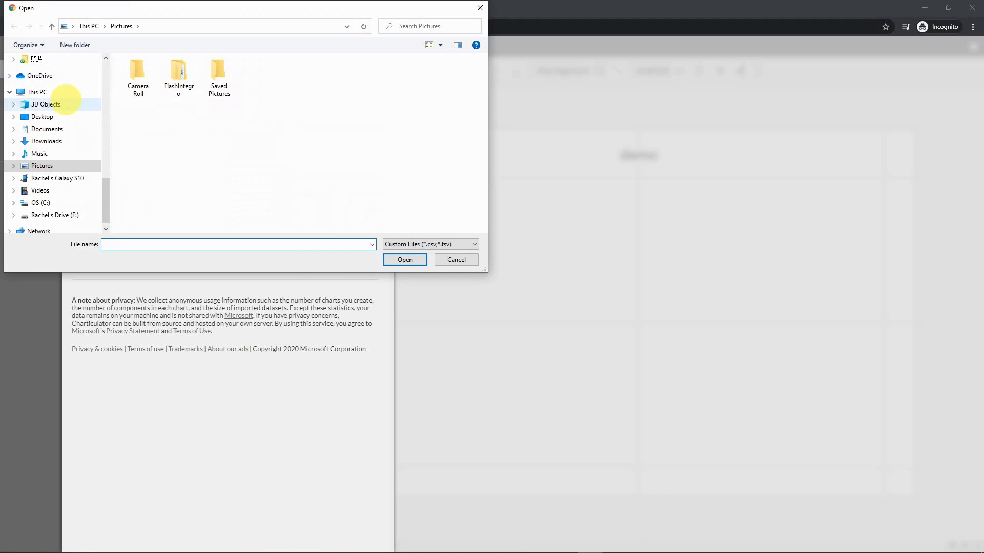
click(43, 117)
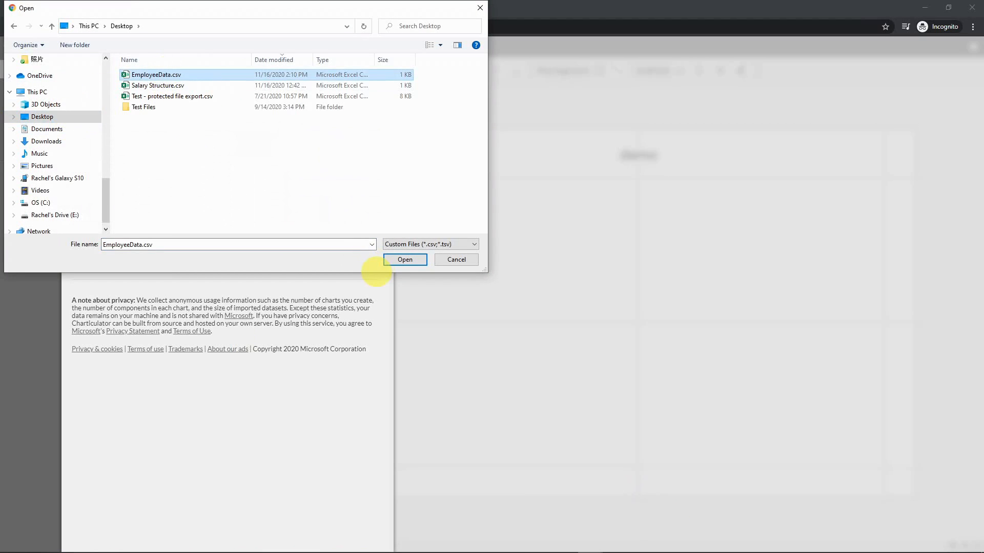
click(405, 259)
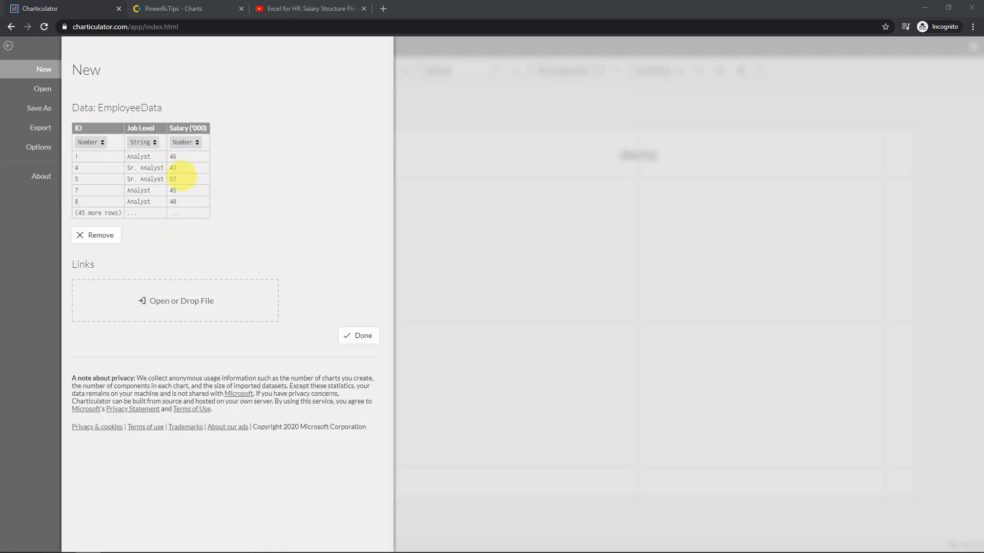
click(358, 336)
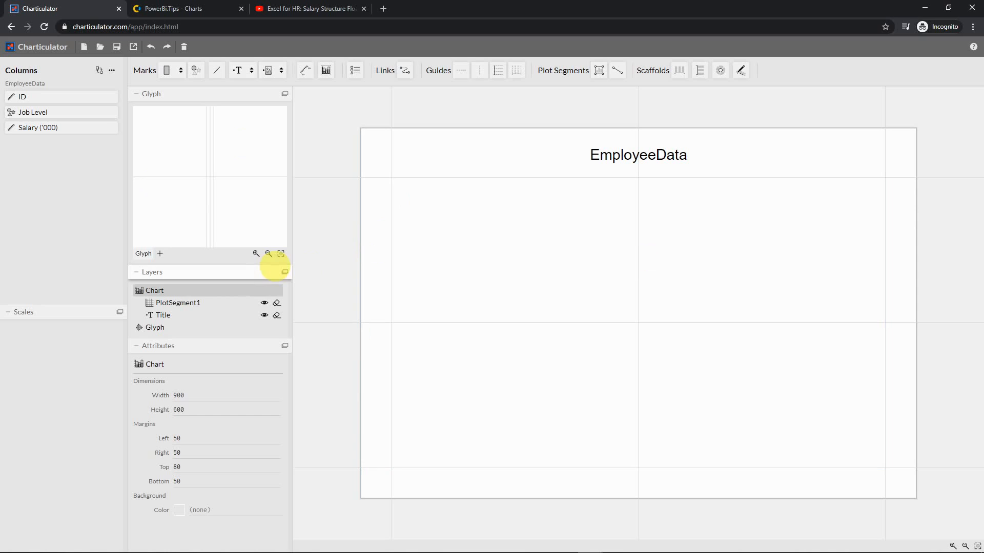
mouse_move(650, 144)
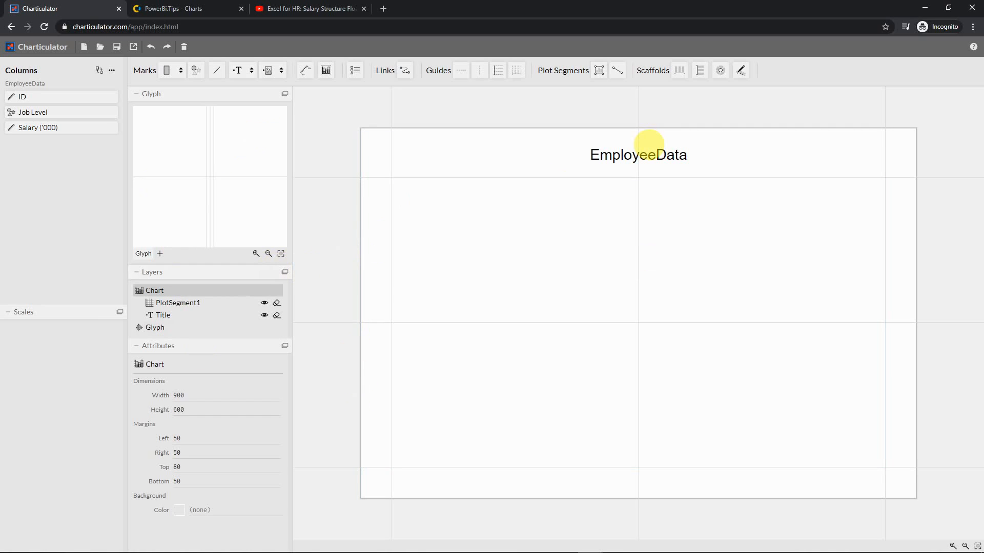
- Empty the EmployeeData title text so the chart shows no heading
click(638, 155)
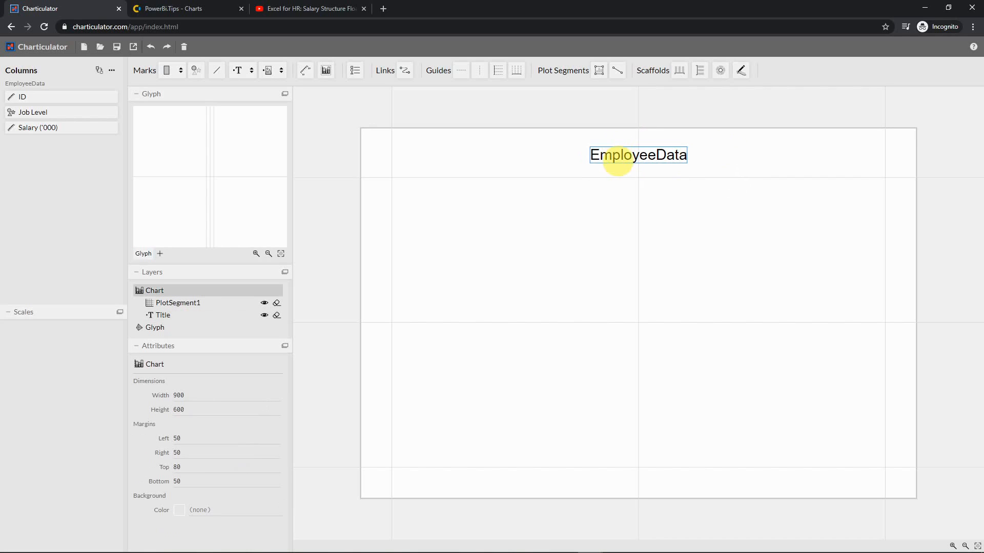
double_click(636, 155)
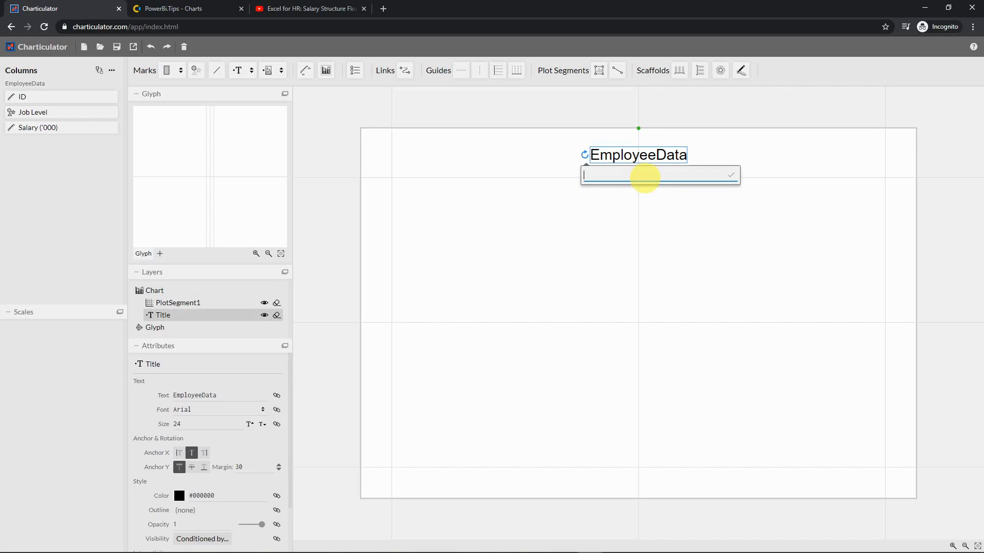
click(729, 175)
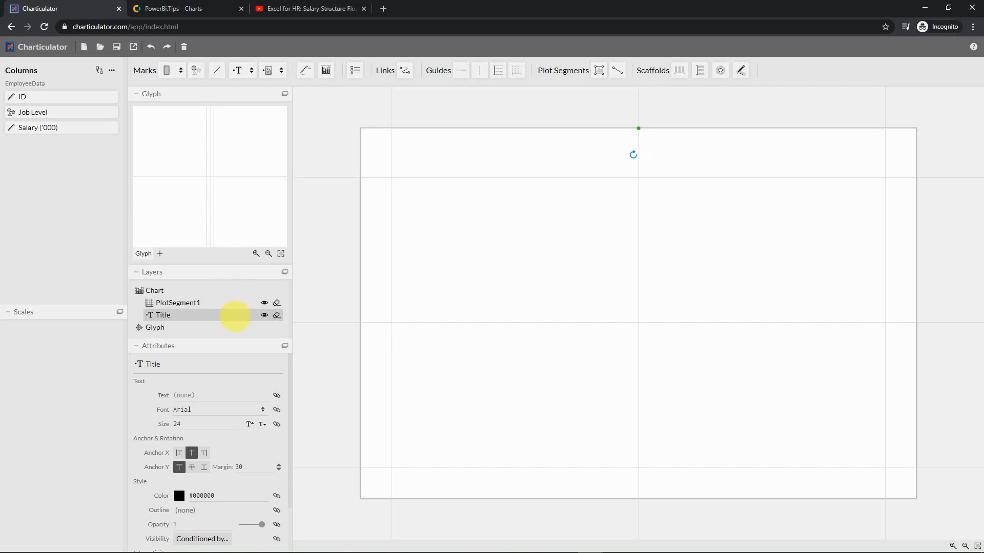
click(32, 111)
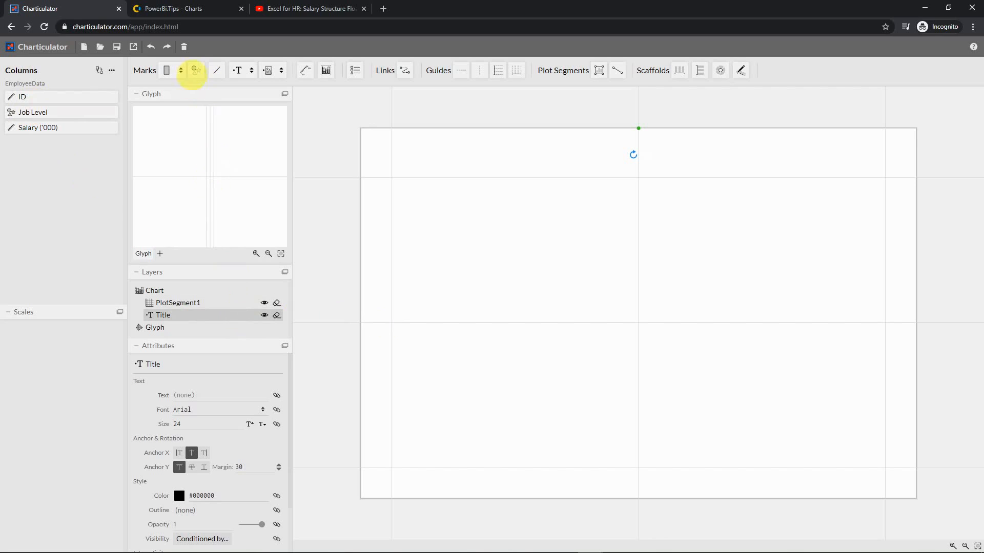
mouse_move(195, 70)
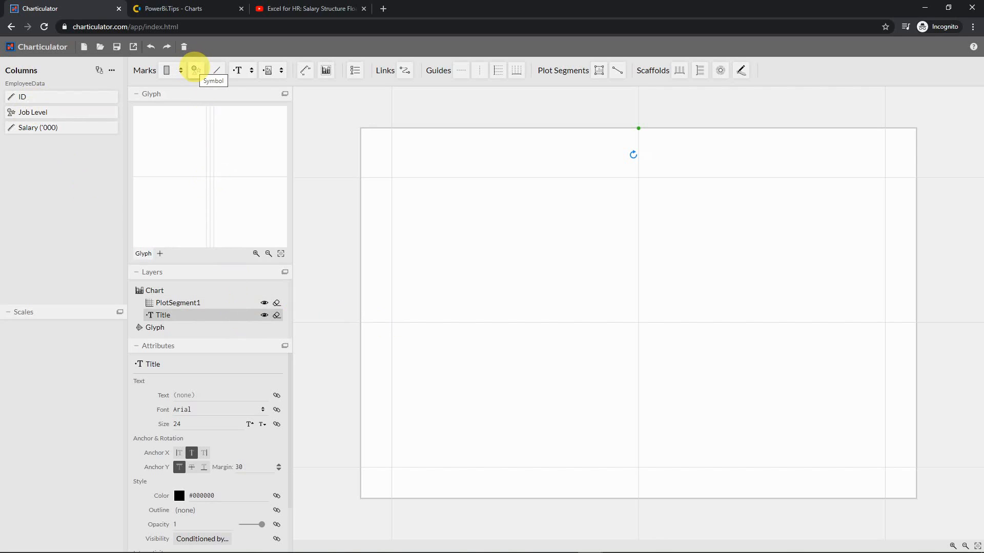
- Add a Symbol mark to the glyph, trying cross and triangle shapes before settling on circle
click(195, 69)
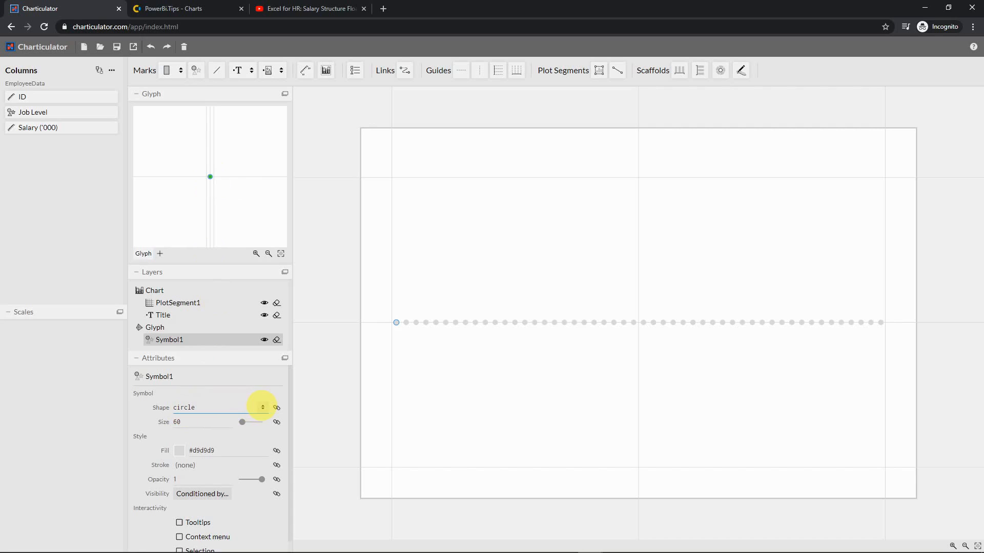
click(262, 407)
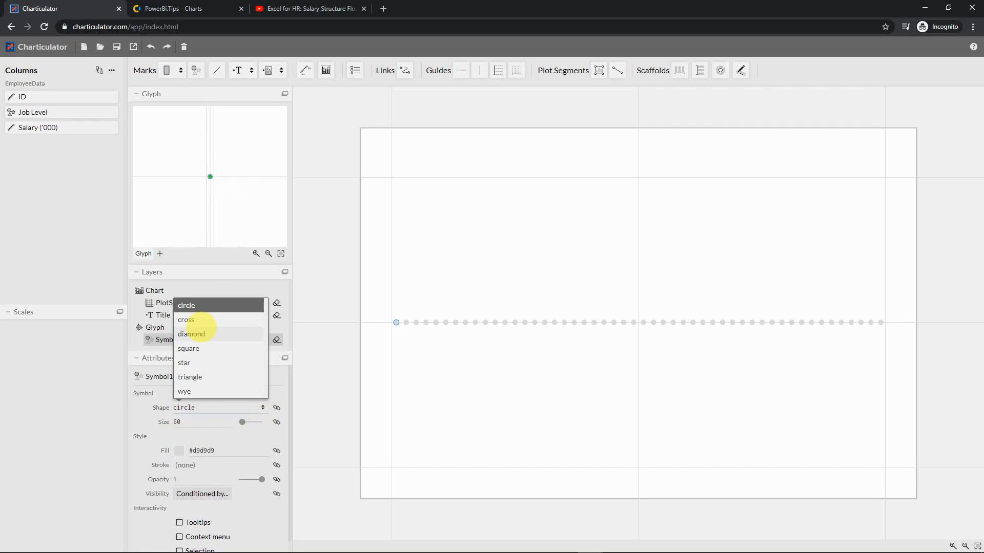
click(186, 320)
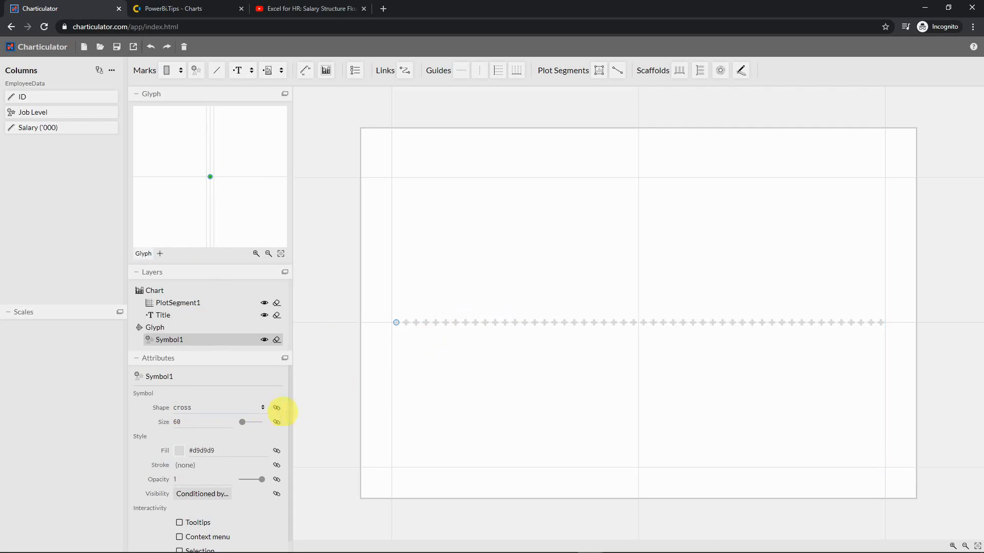
click(220, 407)
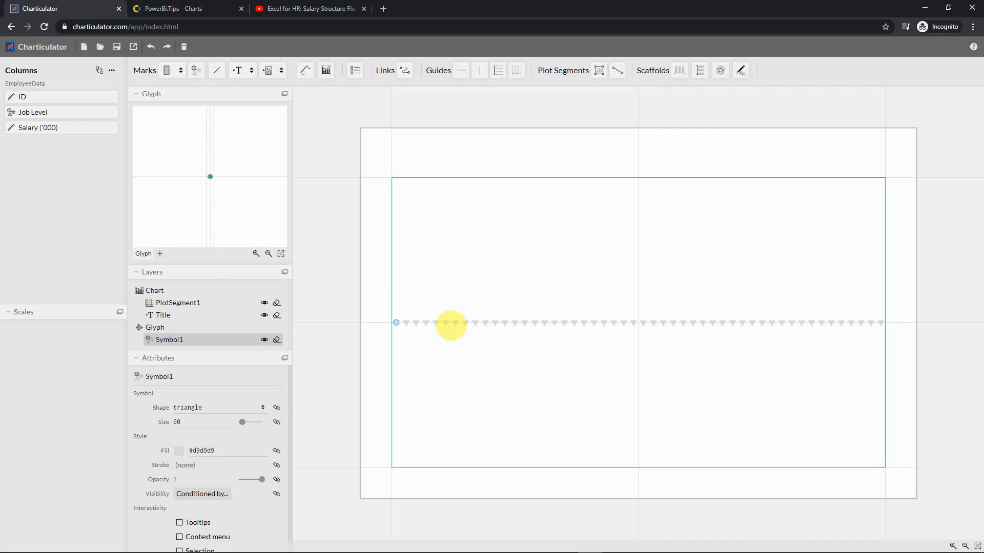
click(220, 407)
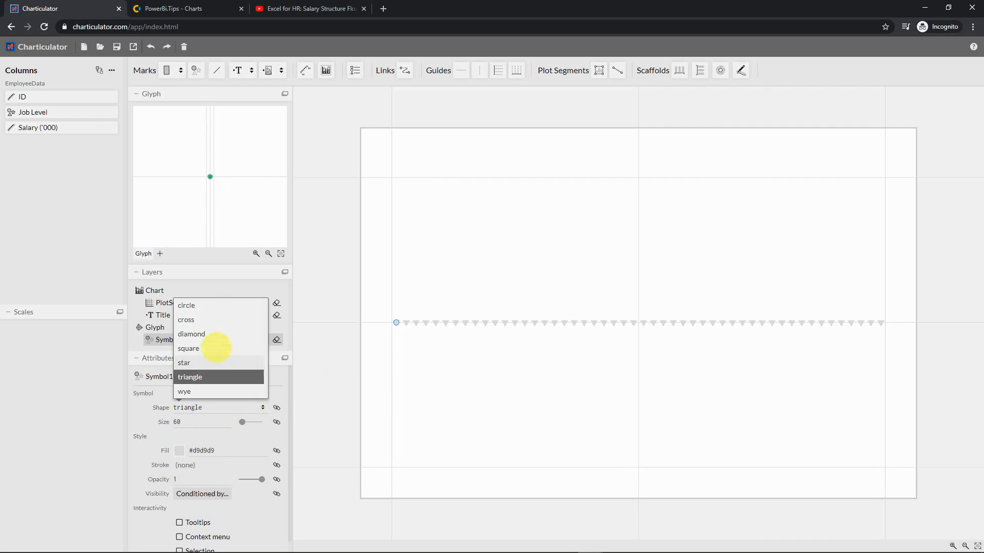
click(185, 305)
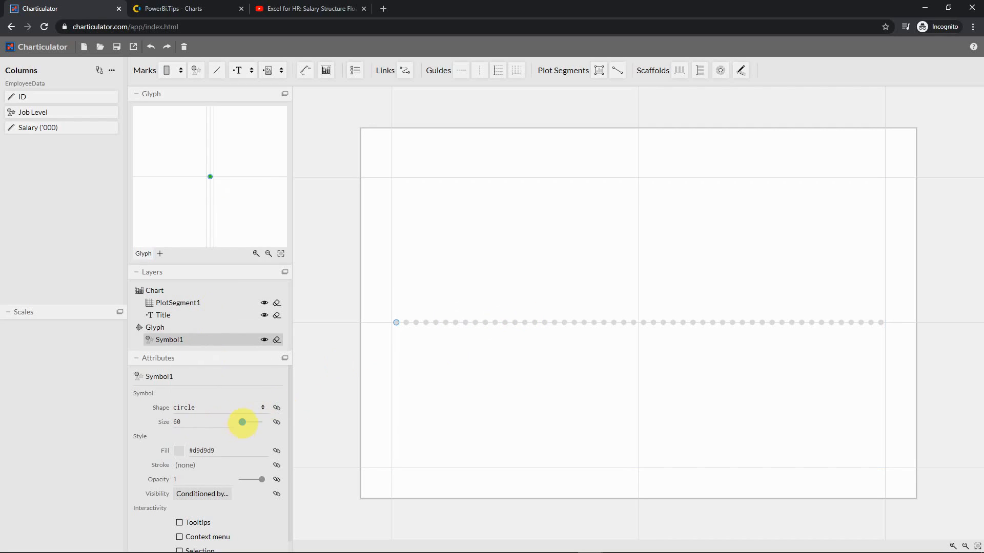
- Set the symbol size to 60 and give it a red fill
drag(242, 421, 241, 422)
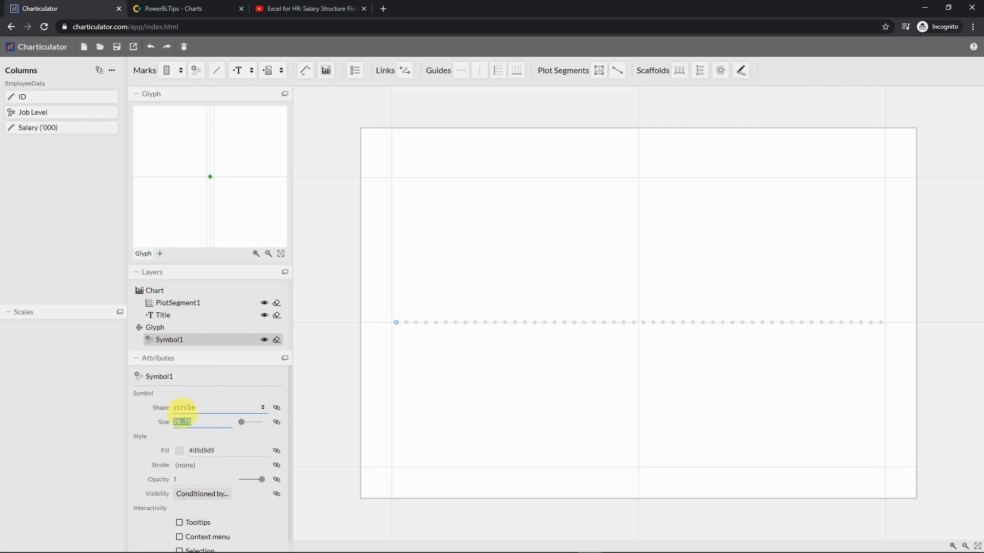
text(60)
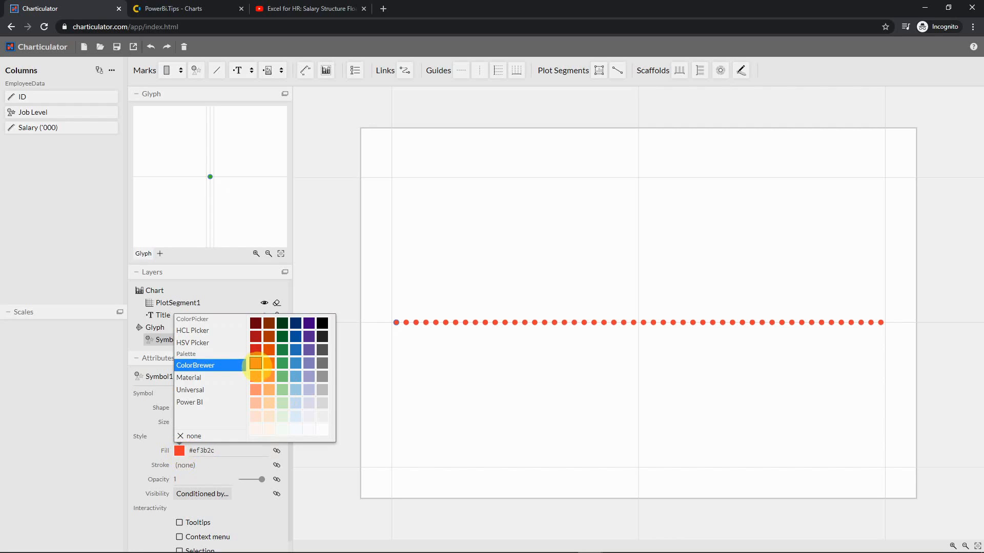
click(180, 451)
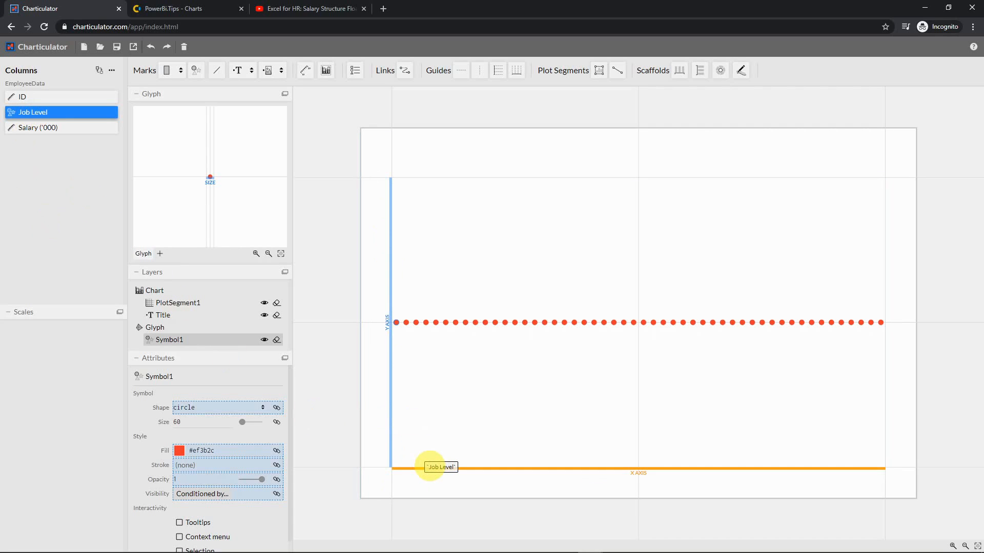
- Drag Job Level onto the X axis to group the circles by Analyst, Sr. Analyst and Manager
drag(440, 468, 482, 468)
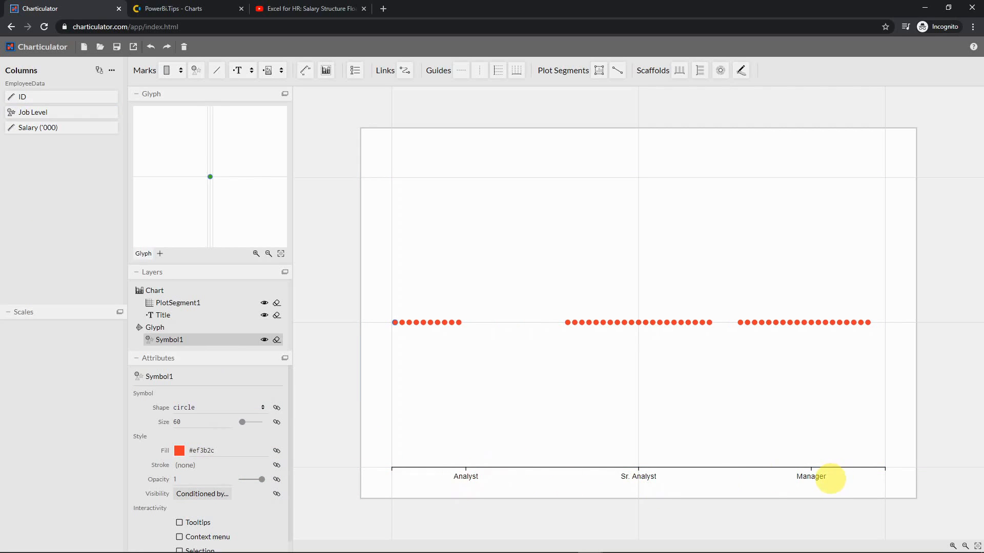
mouse_move(471, 485)
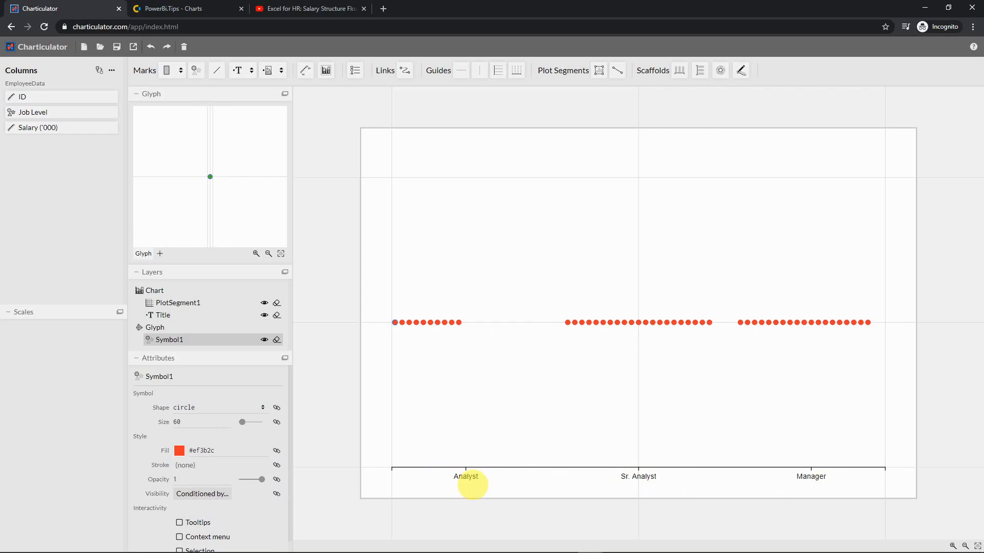
mouse_move(795, 480)
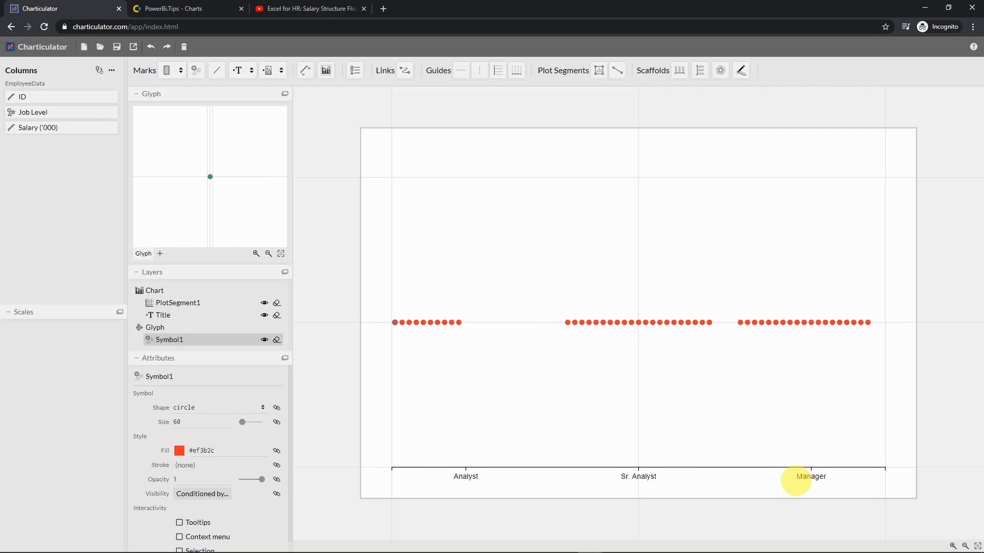
mouse_move(67, 116)
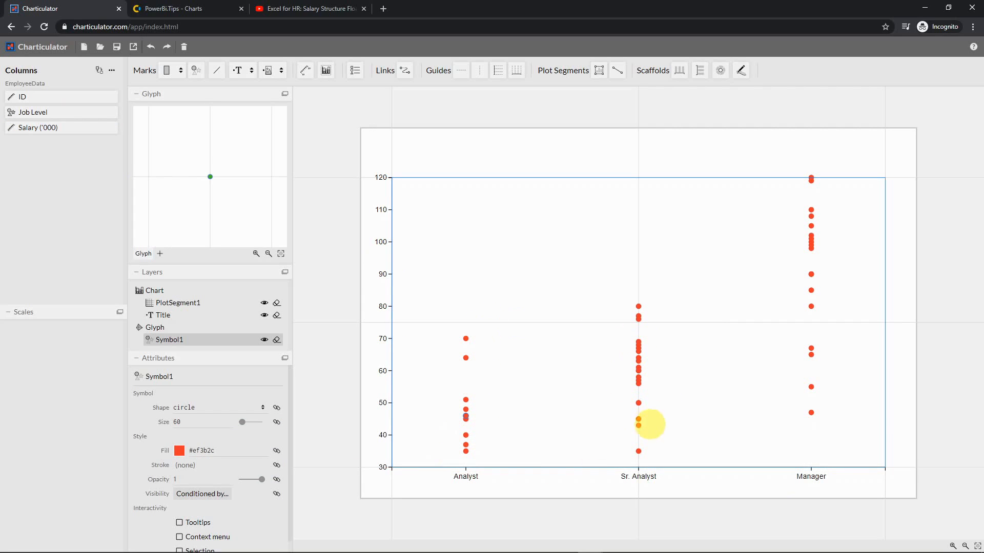
mouse_move(822, 201)
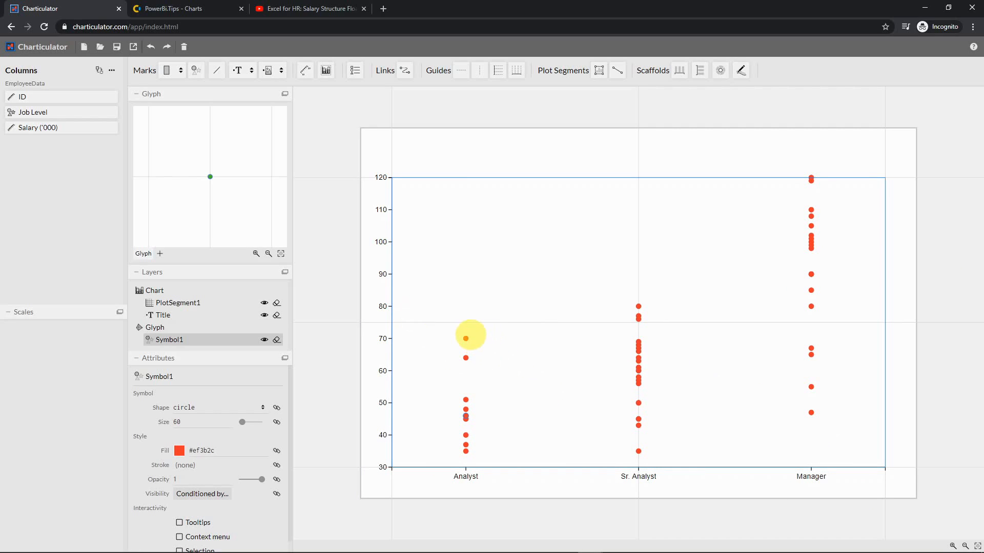
mouse_move(475, 339)
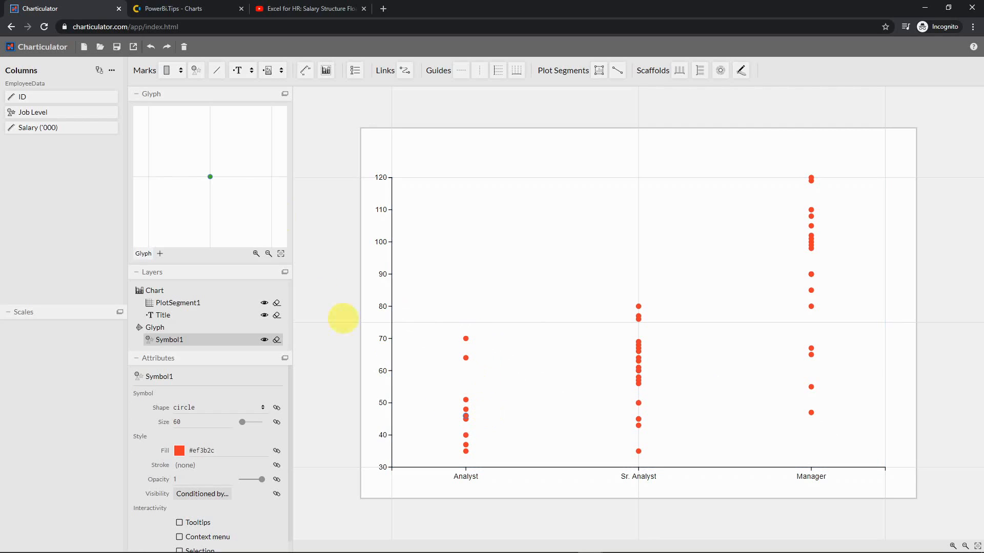
mouse_move(237, 71)
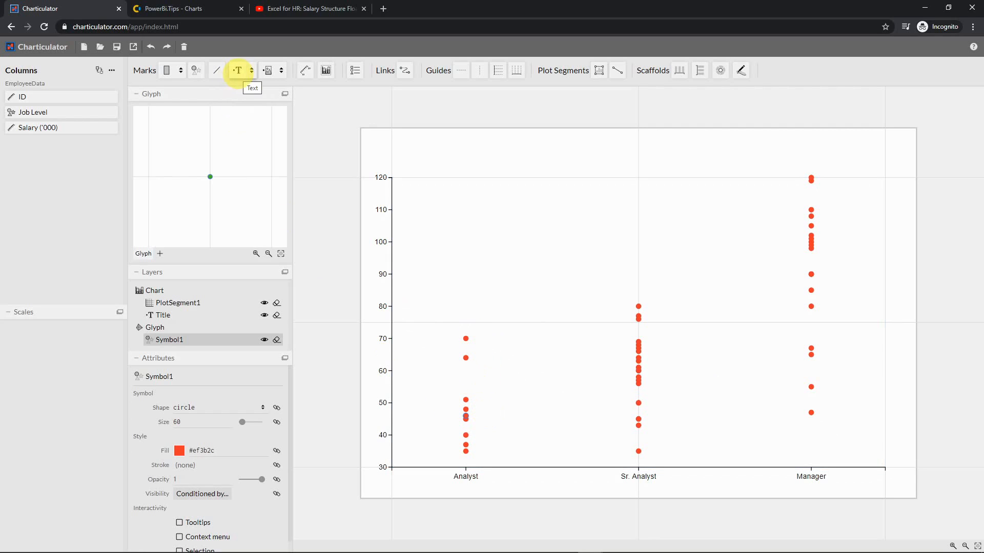
- Add a Text mark bound to Salary and set its font to Consolas
click(236, 70)
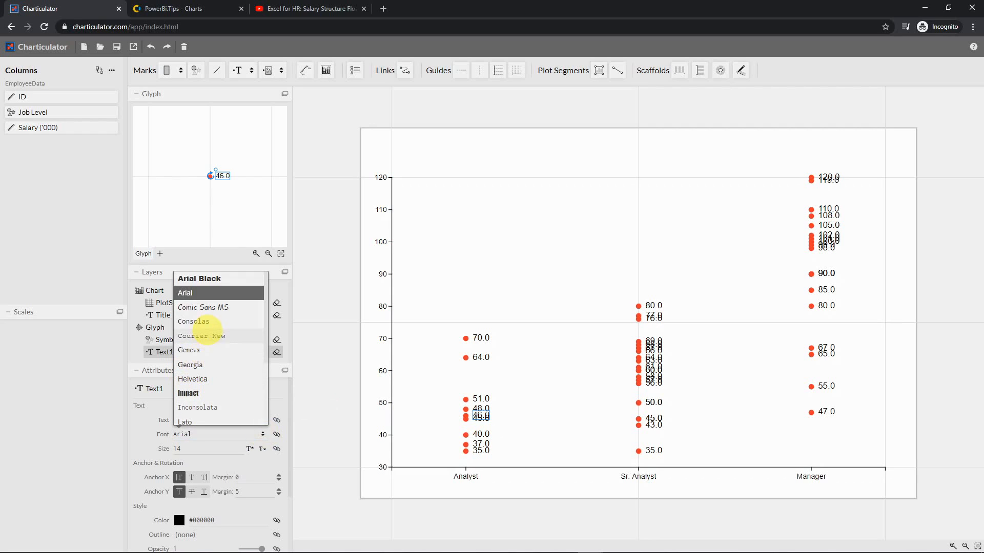
click(193, 321)
text(9)
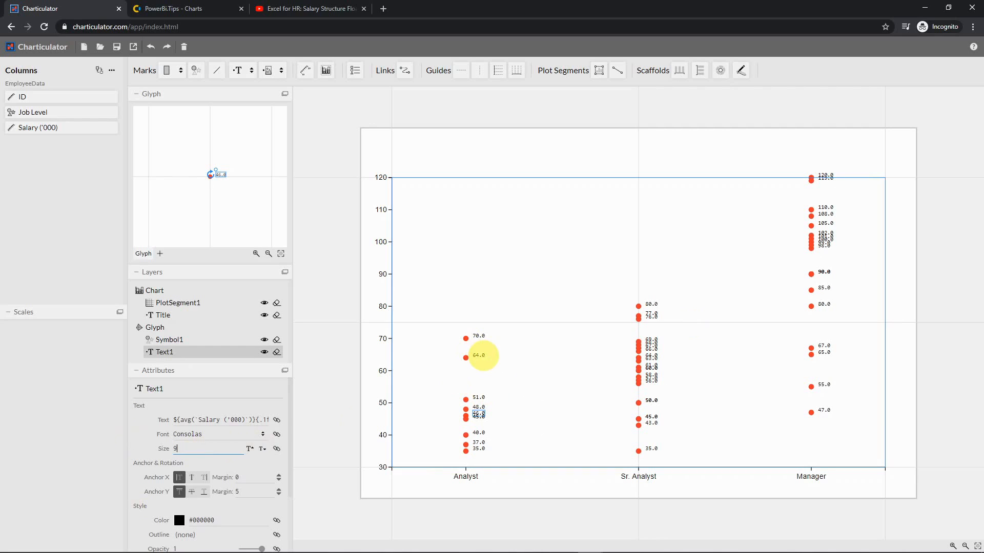
- Commit the label size and format the salary text as whole numbers with {.0f}
click(220, 420)
text(0)
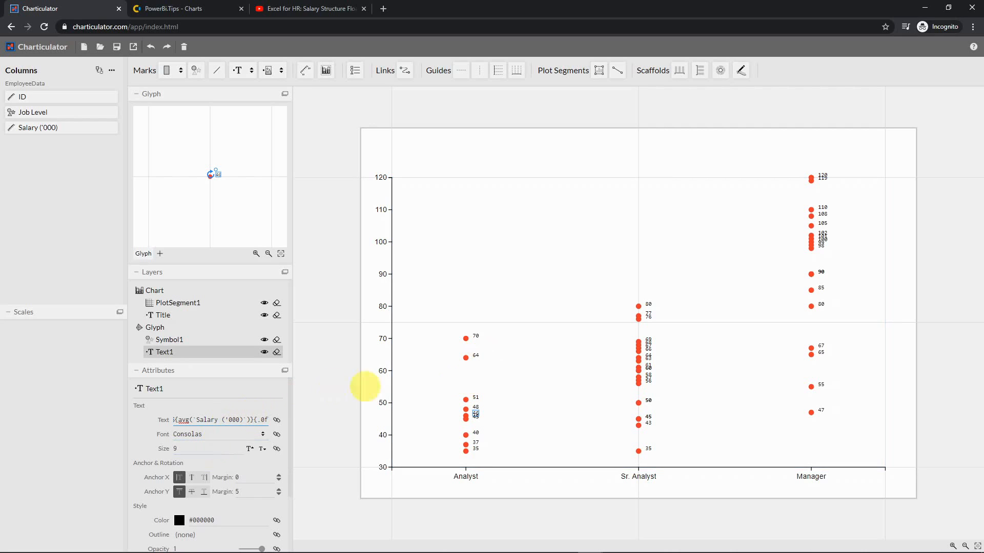
mouse_move(534, 420)
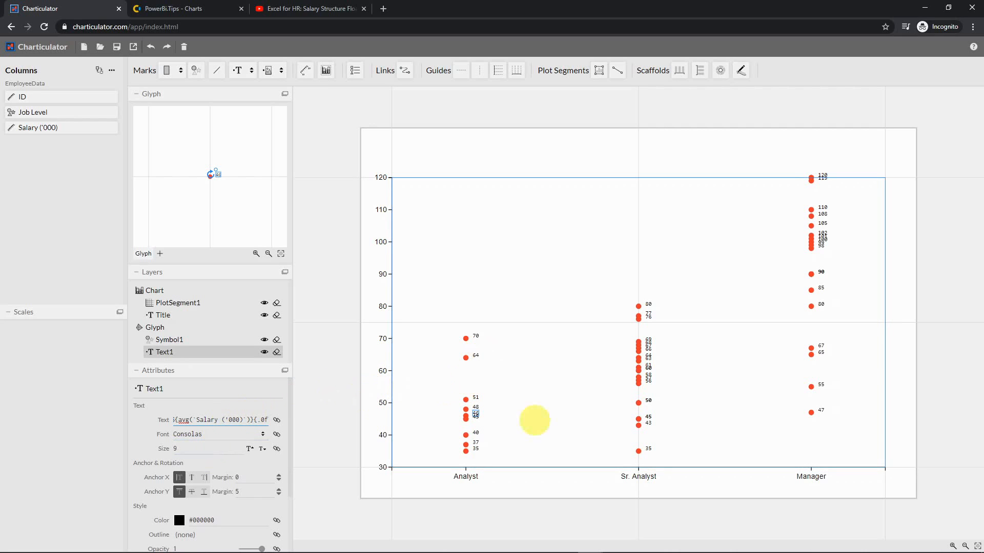
mouse_move(644, 262)
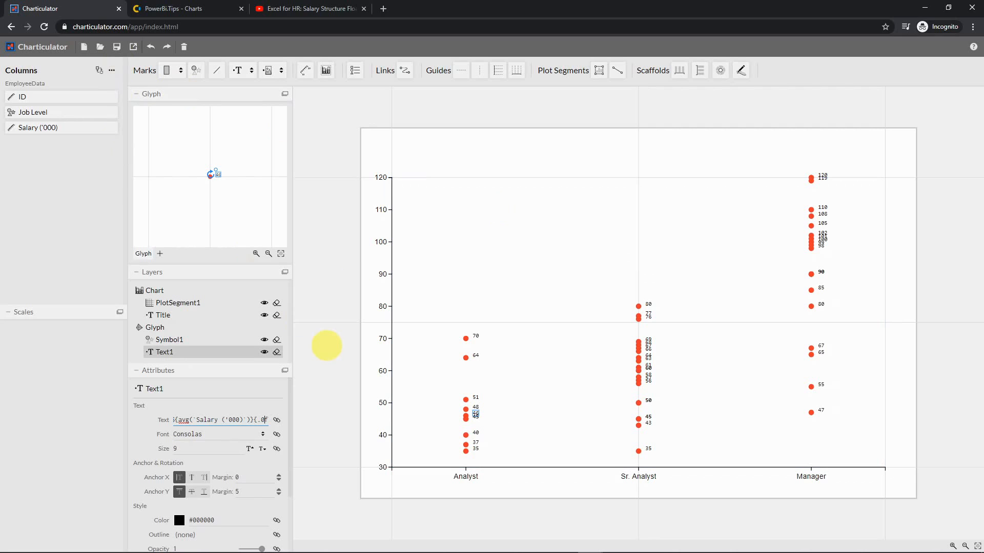
mouse_move(133, 46)
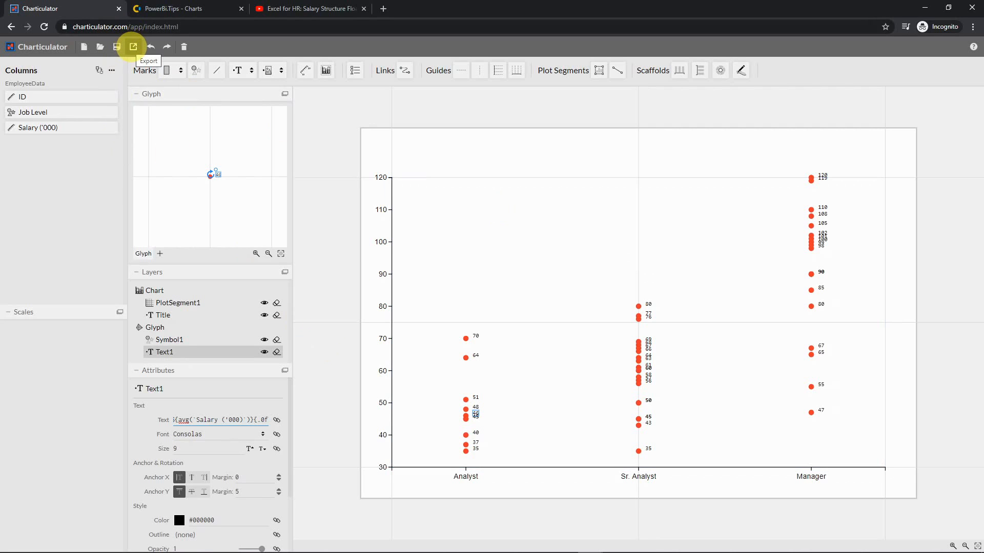
- Switch the export panel to the Power BI Custom Visual format
click(132, 47)
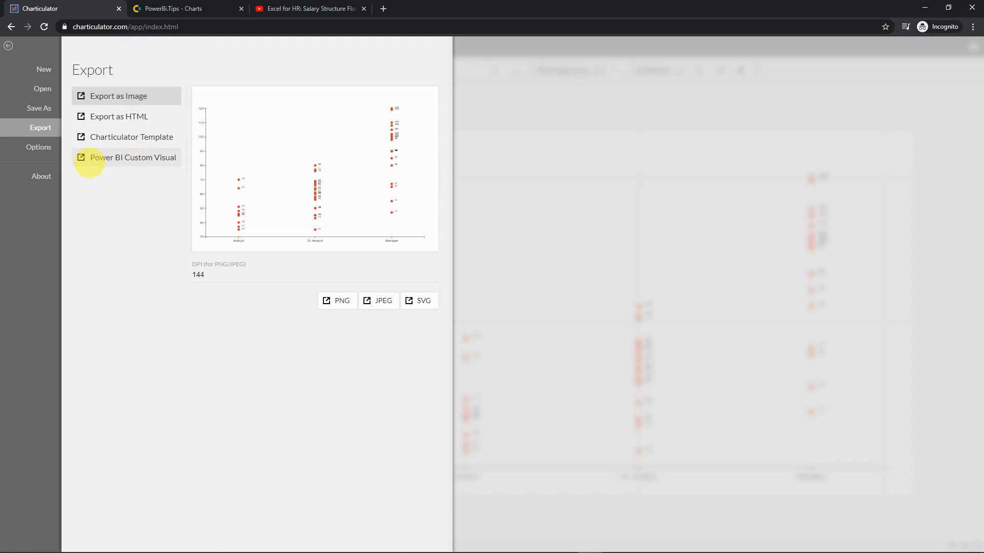
click(133, 158)
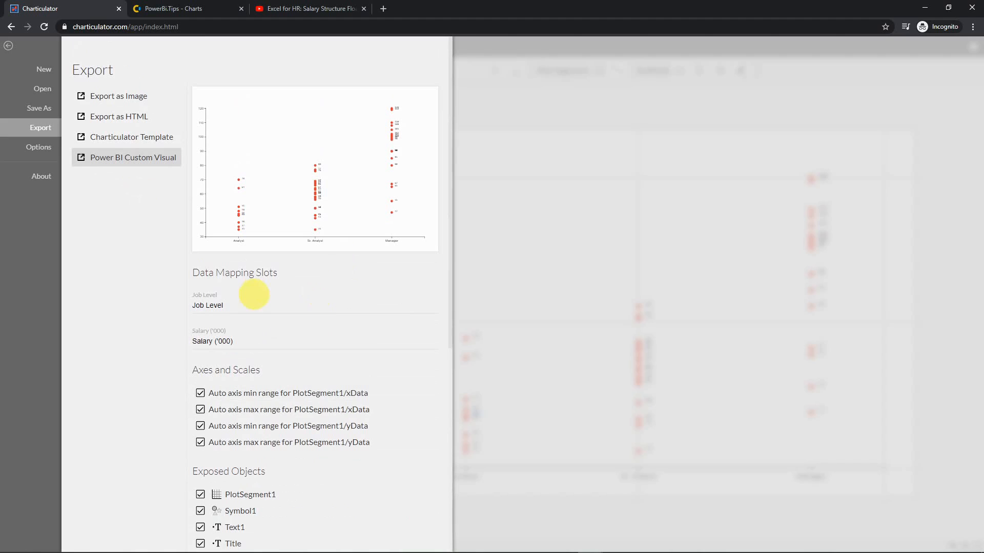
mouse_move(200, 307)
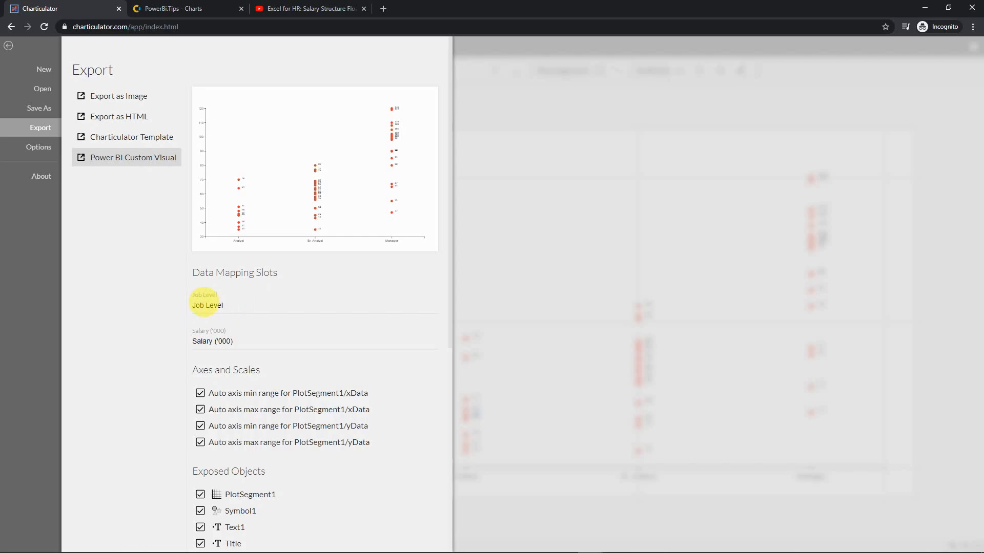
- Rename the Job Level slot to Data Category and the Salary ('000) slot to Data Point
double_click(207, 305)
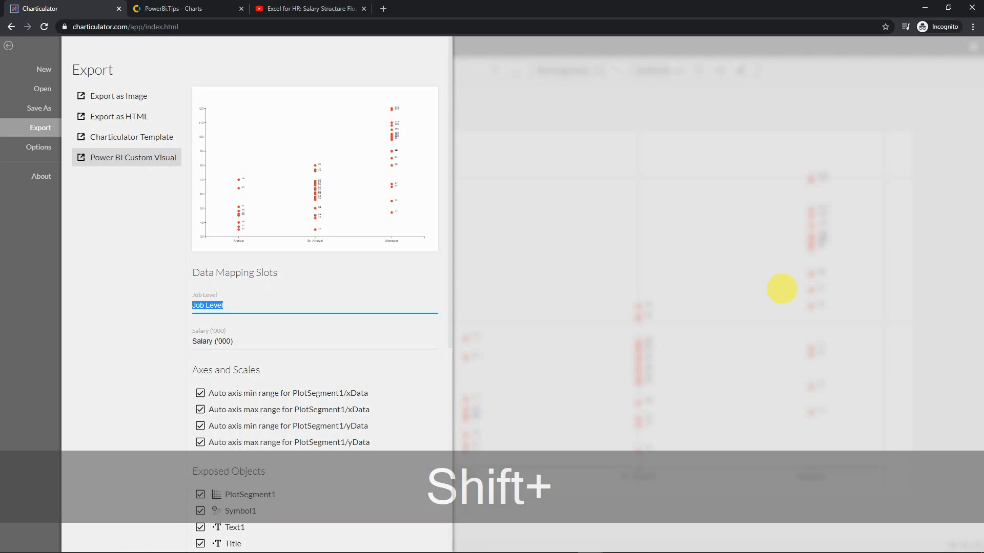
text(D)
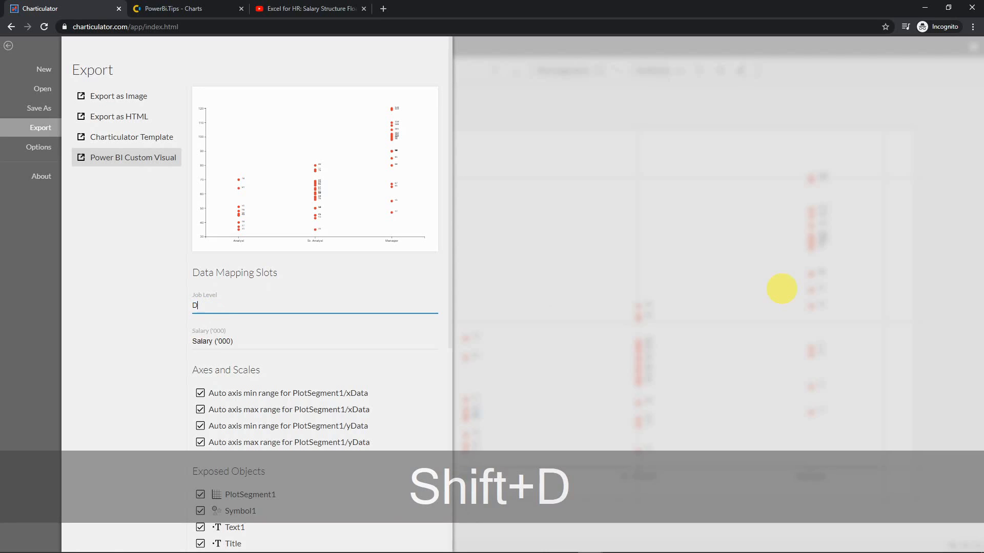
text(ata Category)
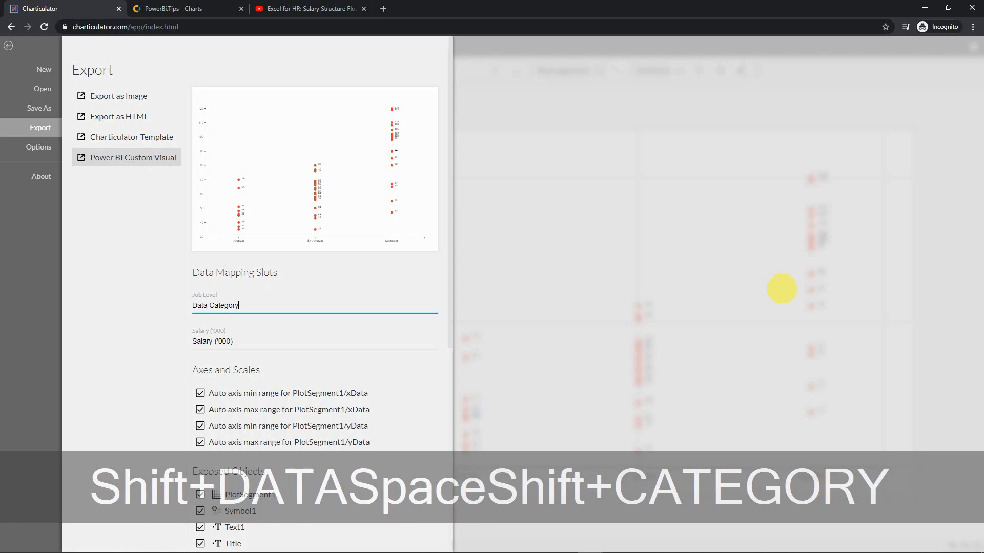
click(212, 341)
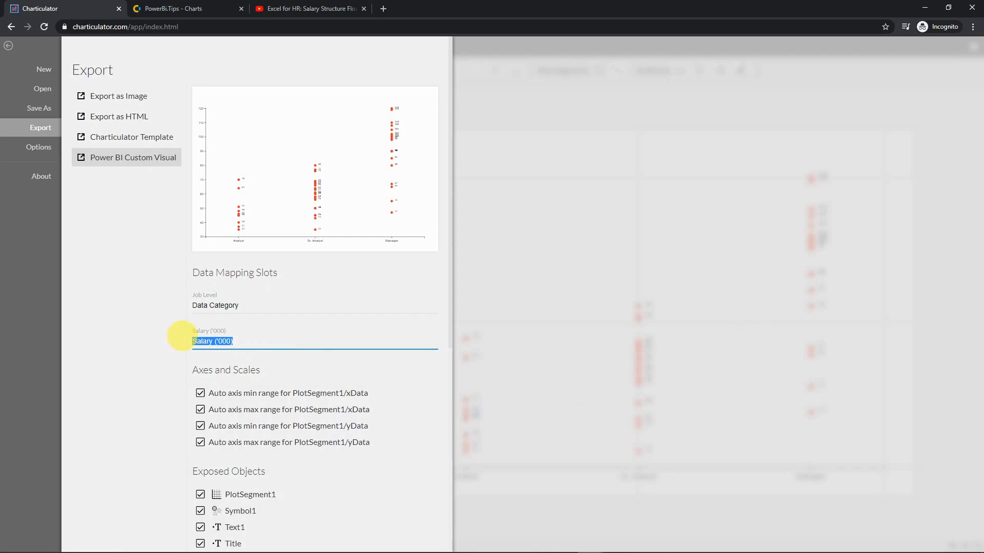
text(Data)
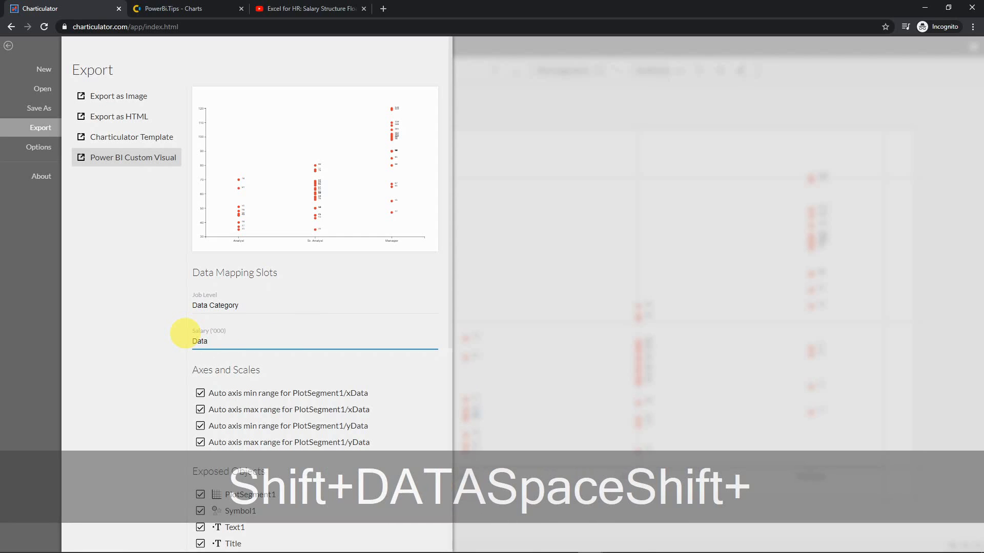
text(Point)
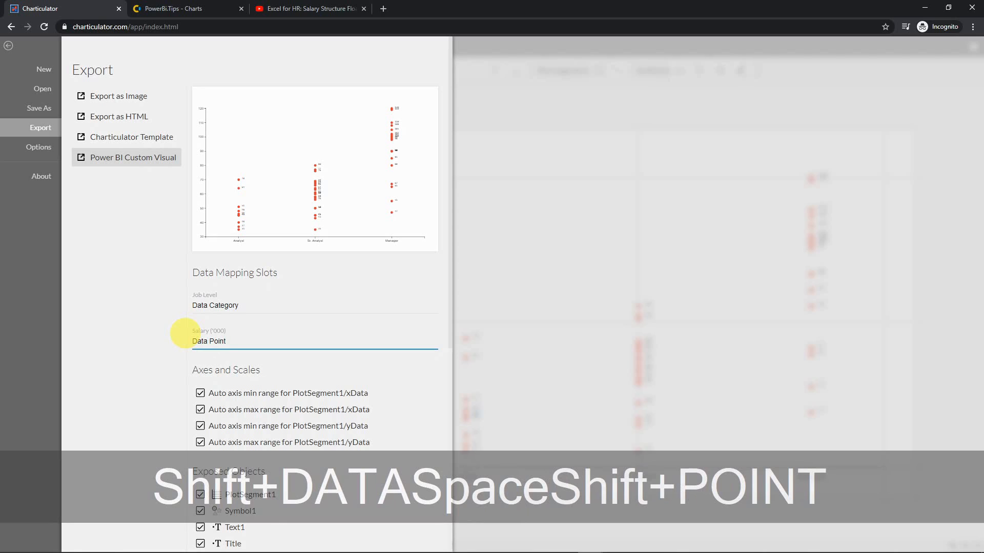
scroll(down, 3)
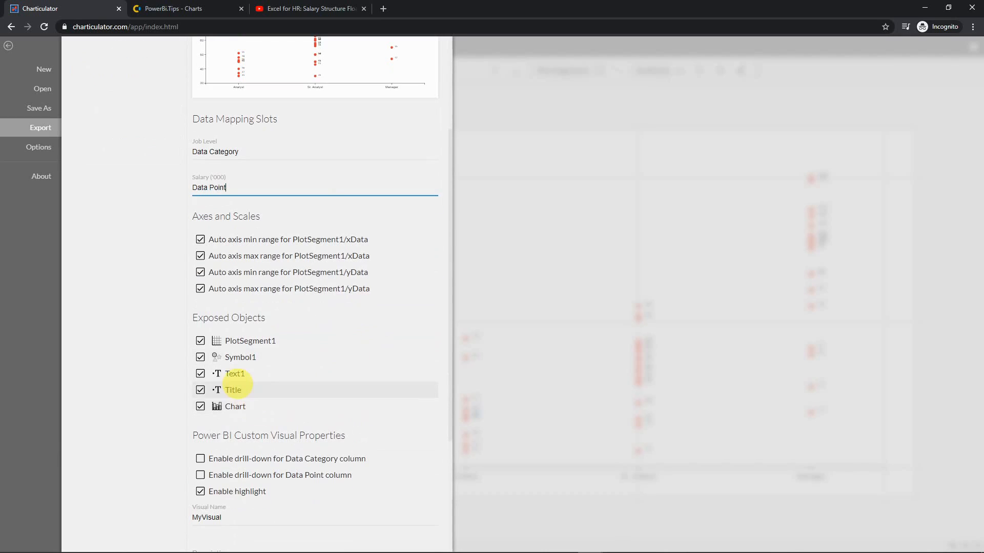
mouse_move(234, 373)
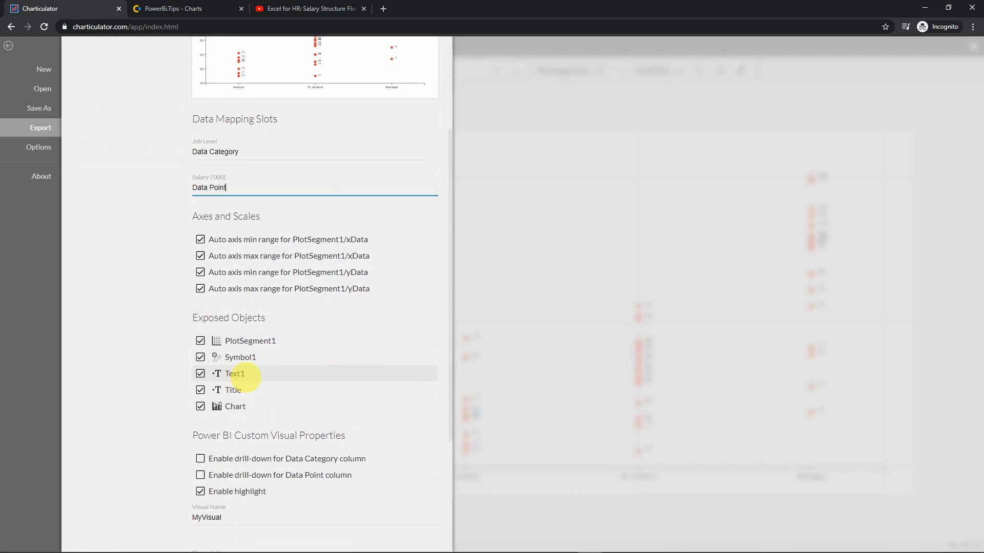
mouse_move(55, 77)
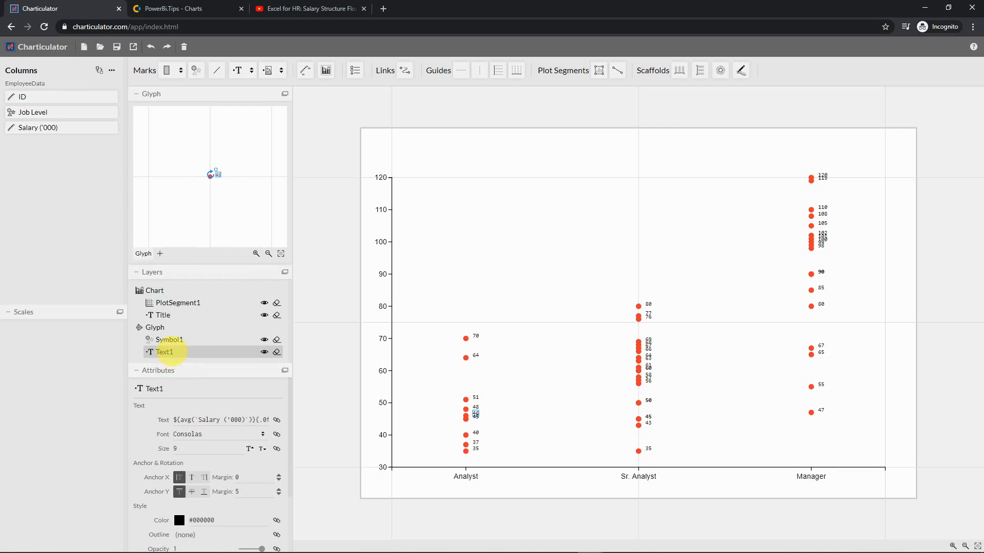
- Rename the Text1 salary label layer to Data Value in Attributes and reopen Export
double_click(164, 351)
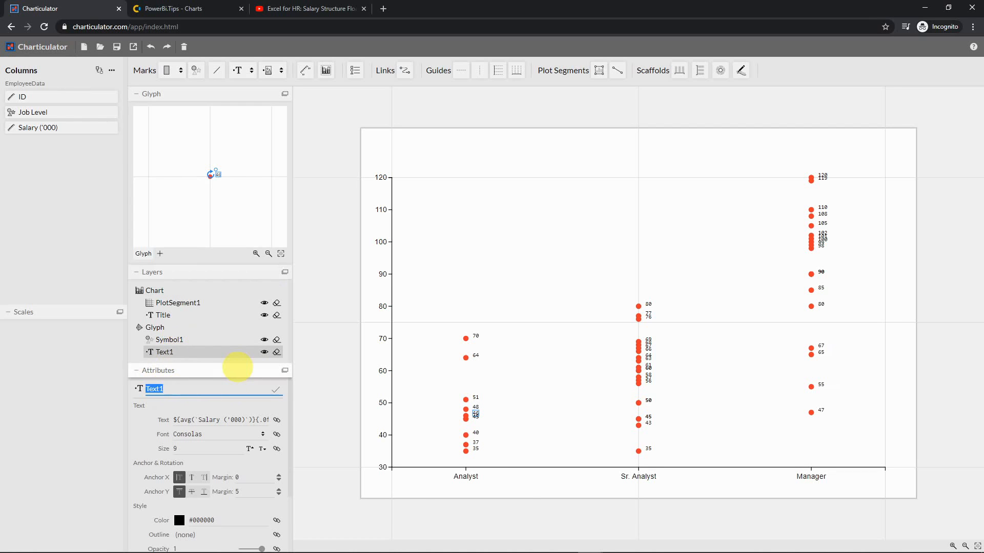
text(Data)
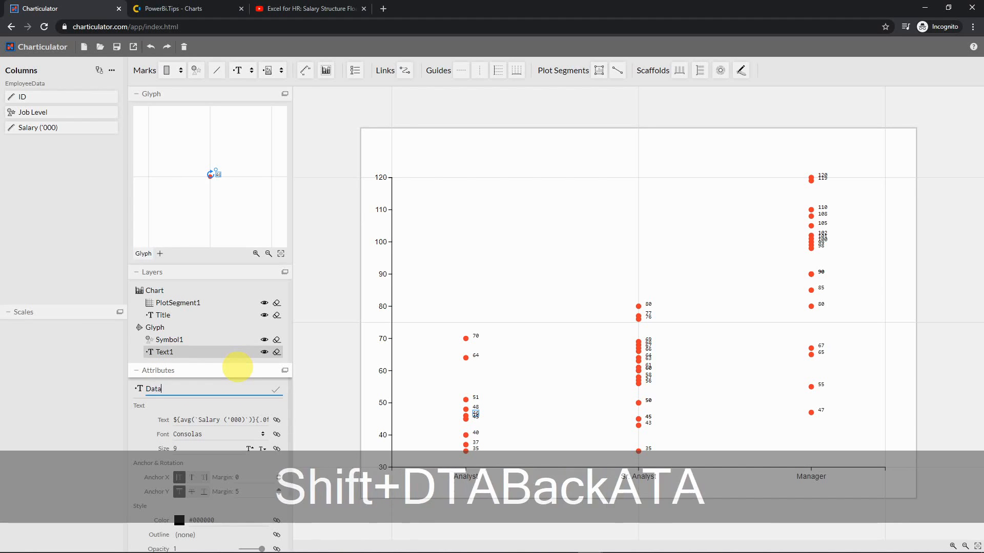
text(Value)
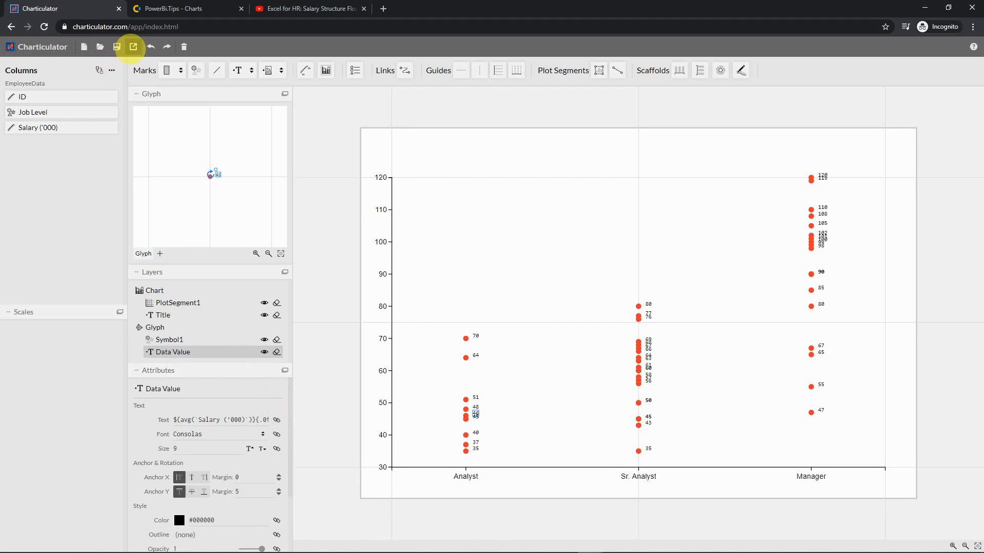
click(133, 46)
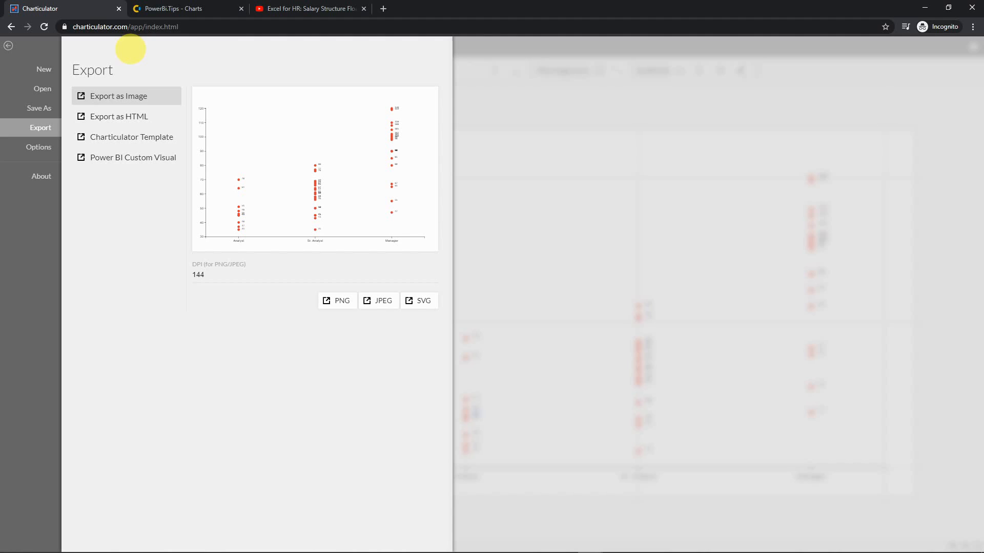
- Tick drill-down for the data columns and change Visual Name from MyVisual to ScatterPlot
scroll(down, 3)
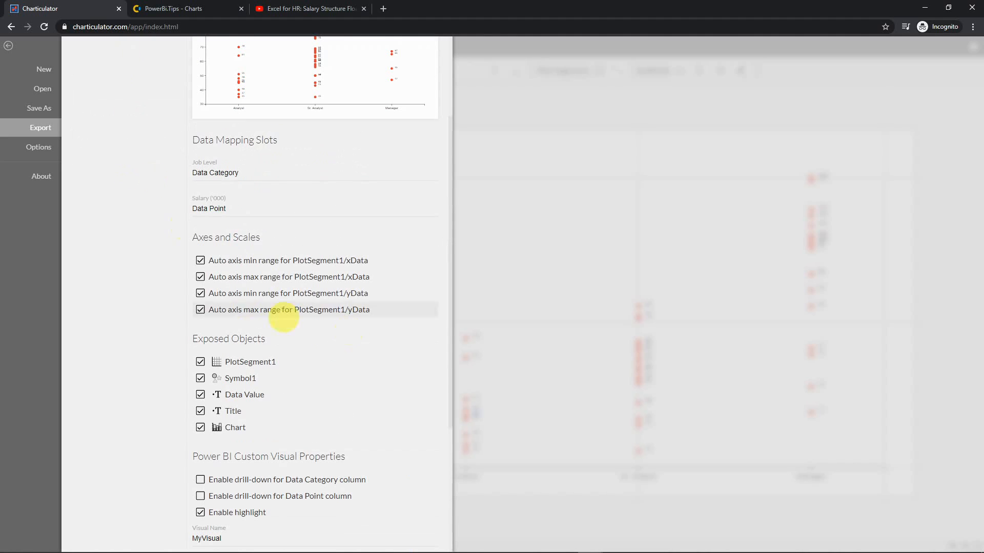
scroll(down, 3)
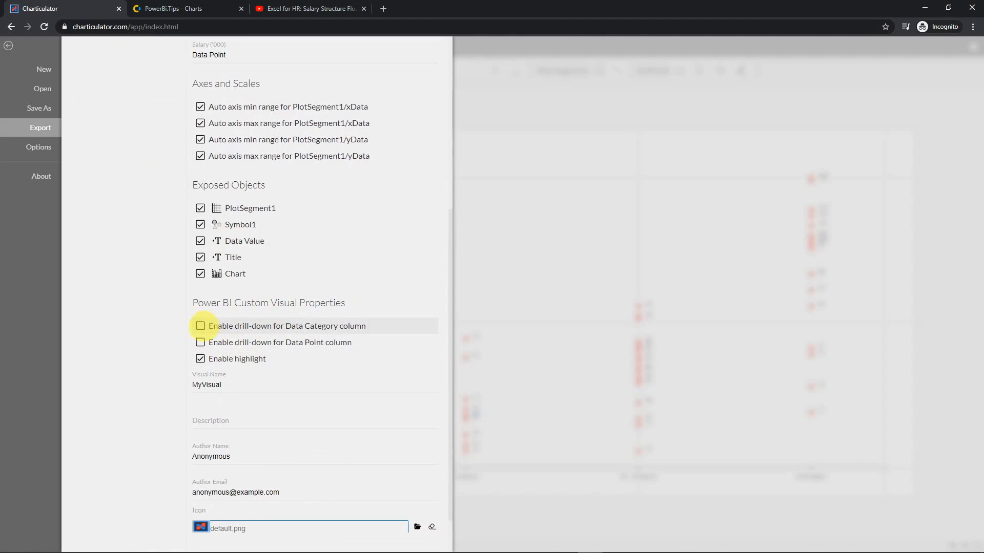
click(200, 326)
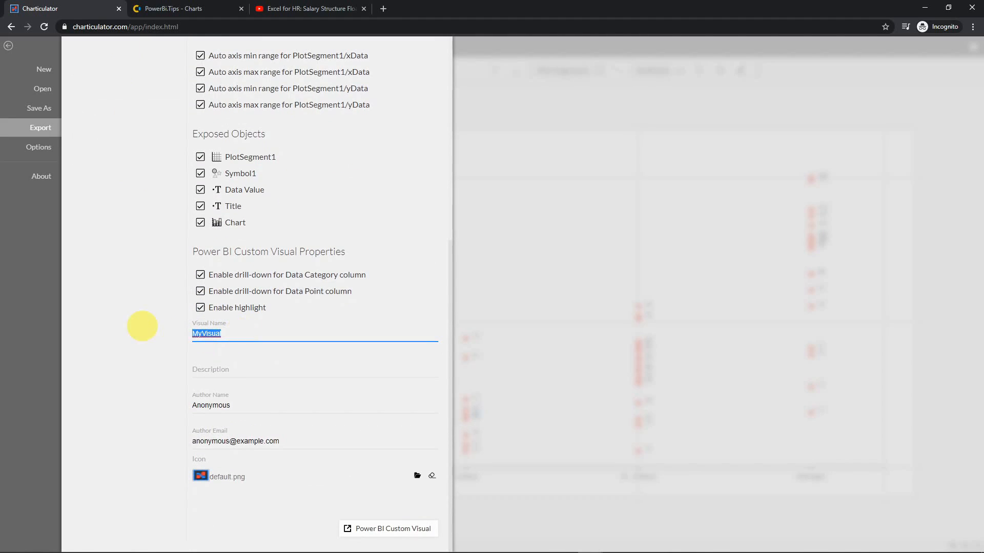
text(Scat)
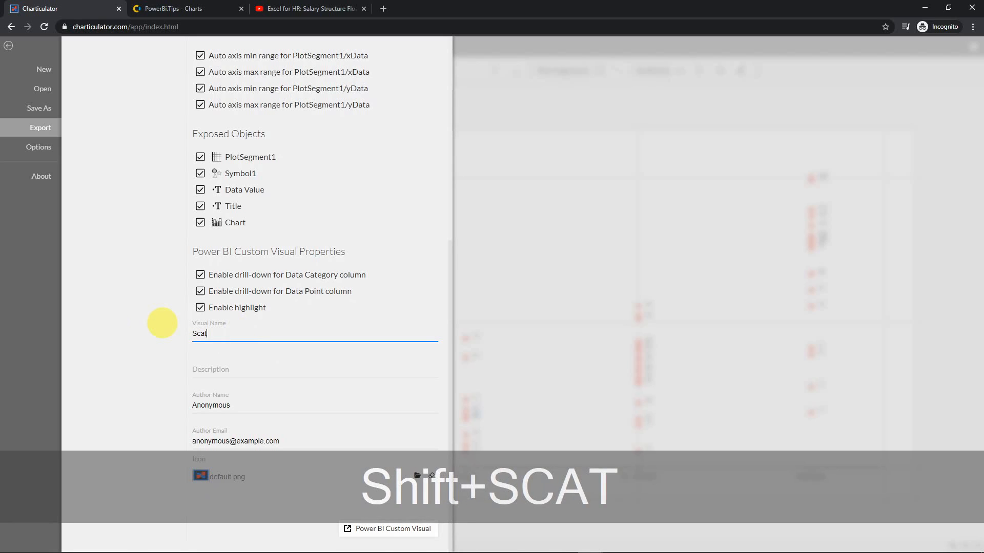
text(terPlot)
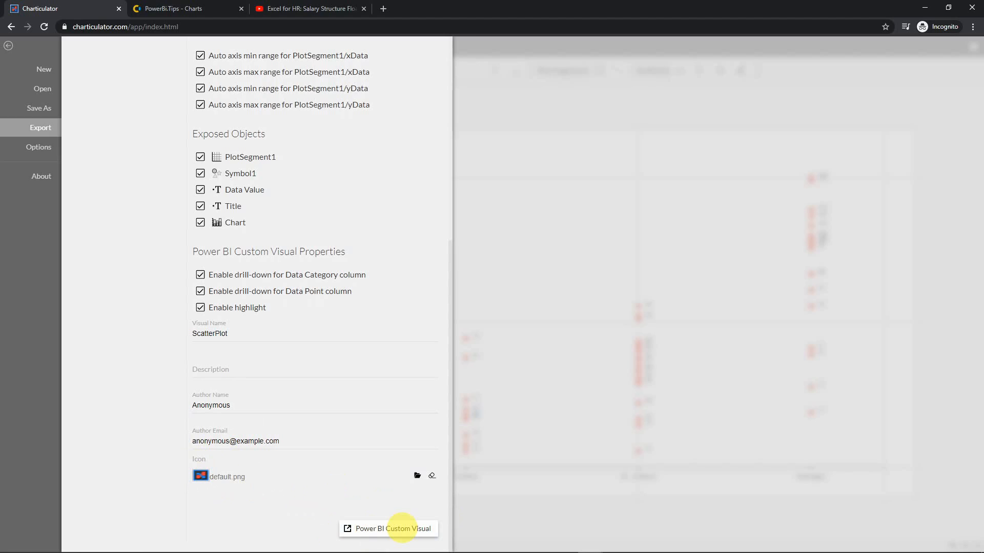
- Export and save the visual as ScatterPlot.pbiviz in Documents
click(393, 529)
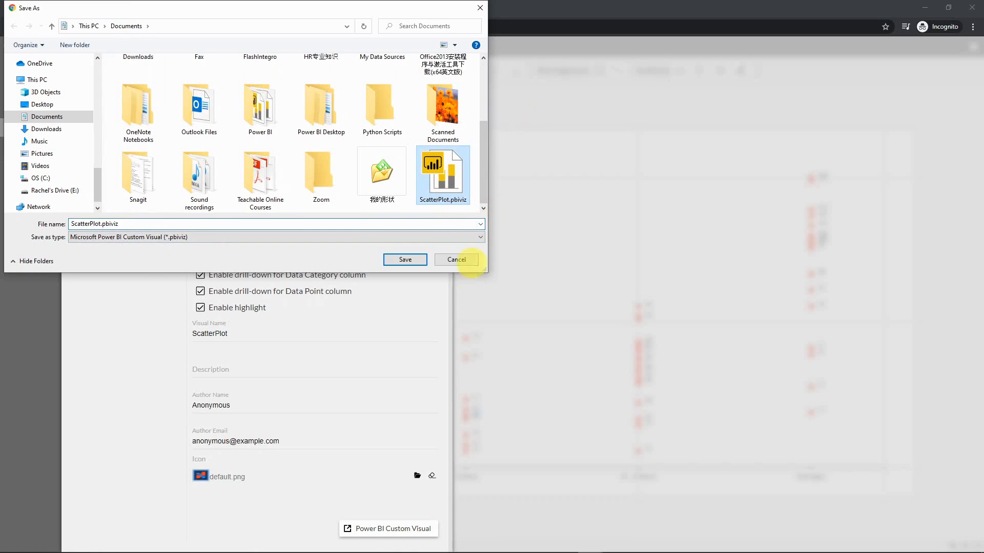
mouse_move(405, 259)
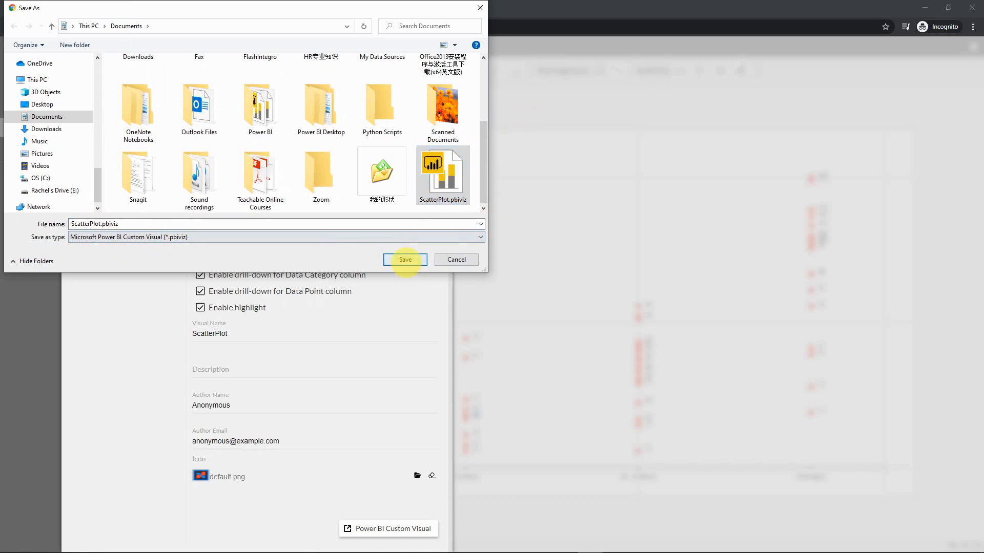
click(406, 259)
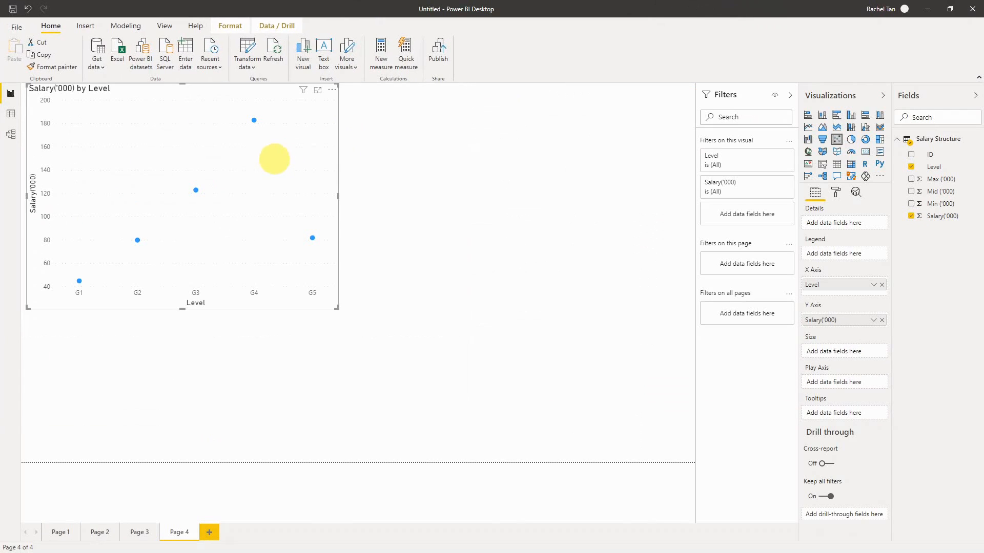
mouse_move(337, 308)
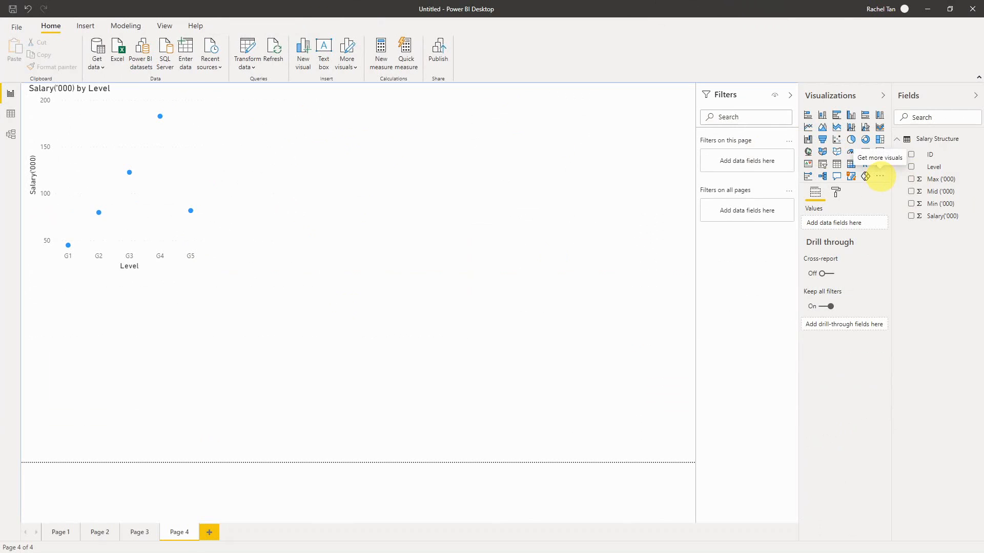
- Import ScatterPlot.pbiviz through Visualizations' Import a visual from a file and confirm
click(879, 176)
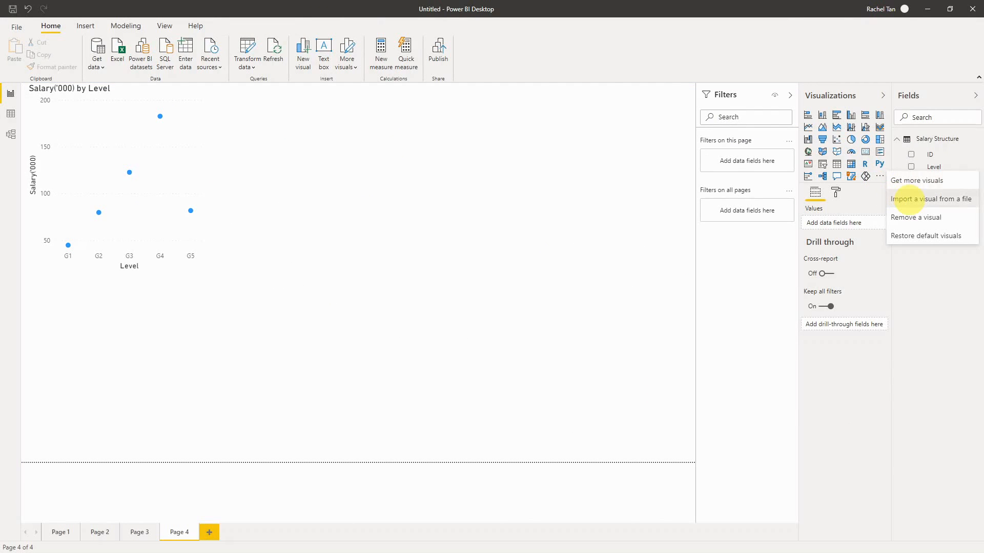
mouse_move(554, 317)
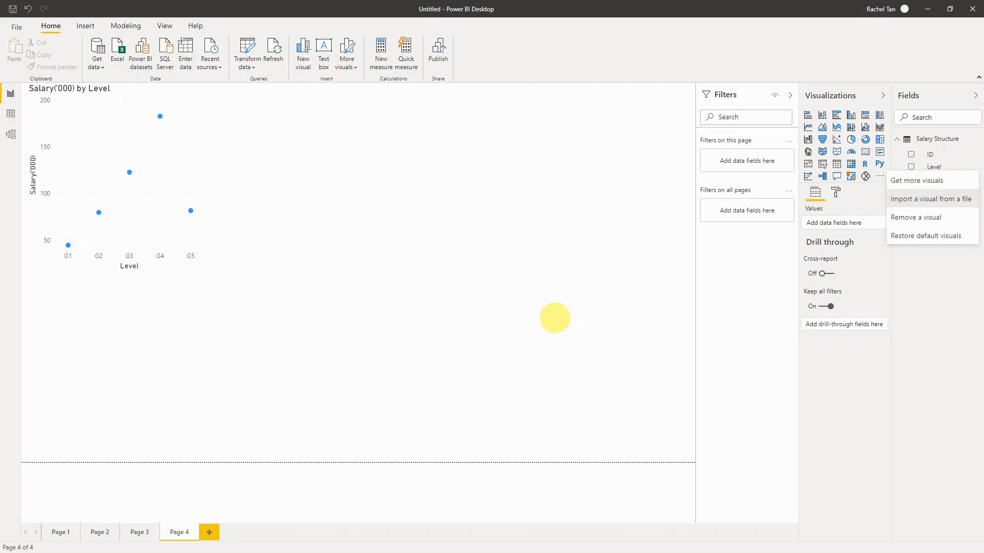
click(932, 199)
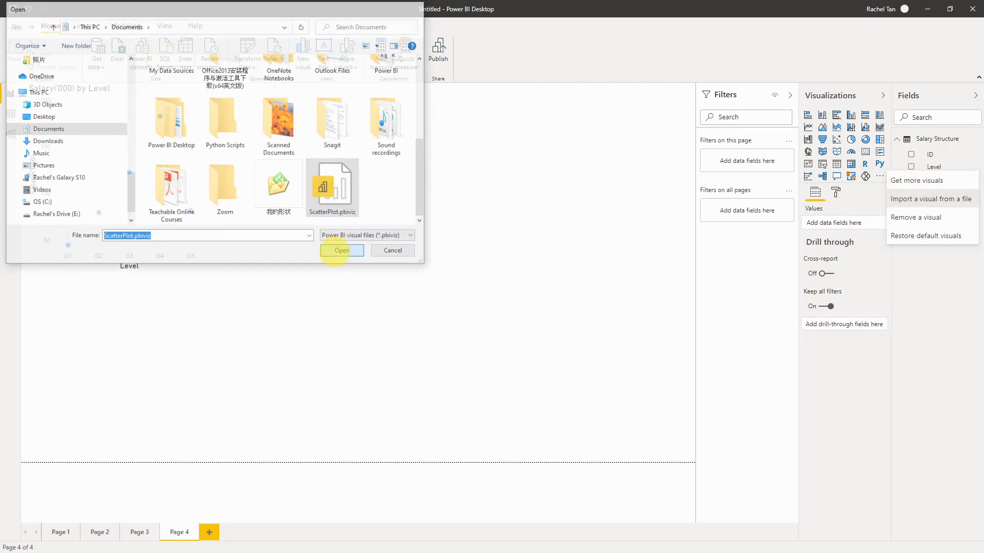
click(342, 250)
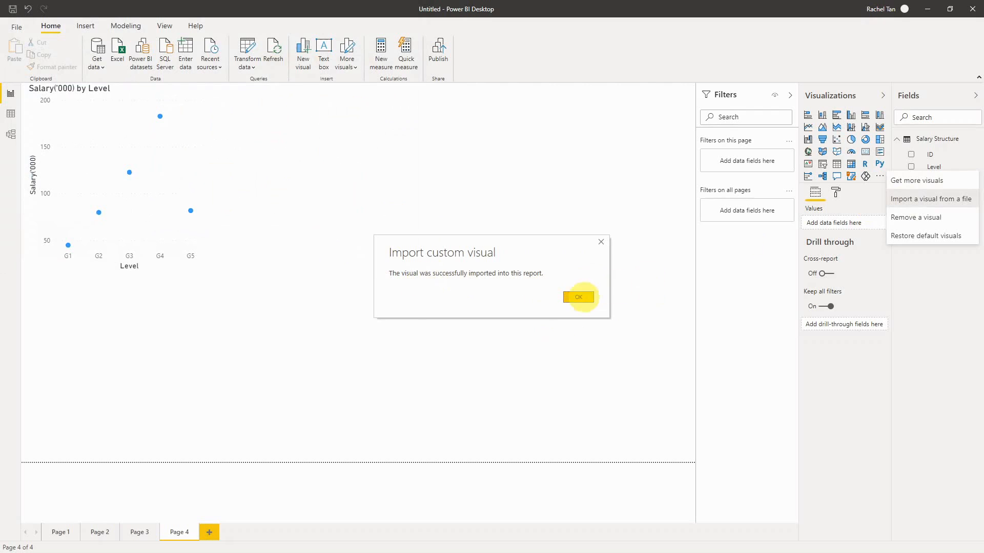
click(578, 297)
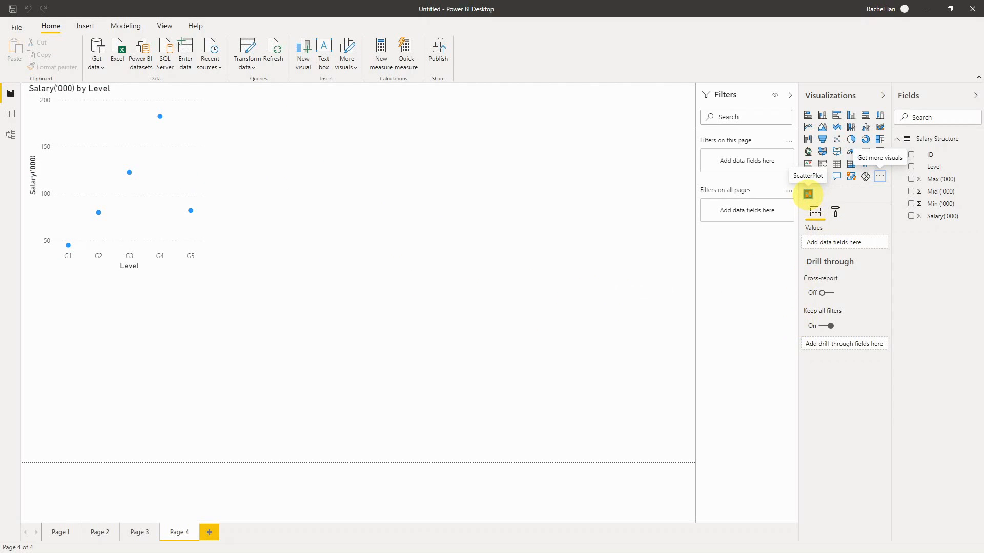
- Place a ScatterPlot visual near the top centre with Level and Salary('000), then enlarge it
click(808, 193)
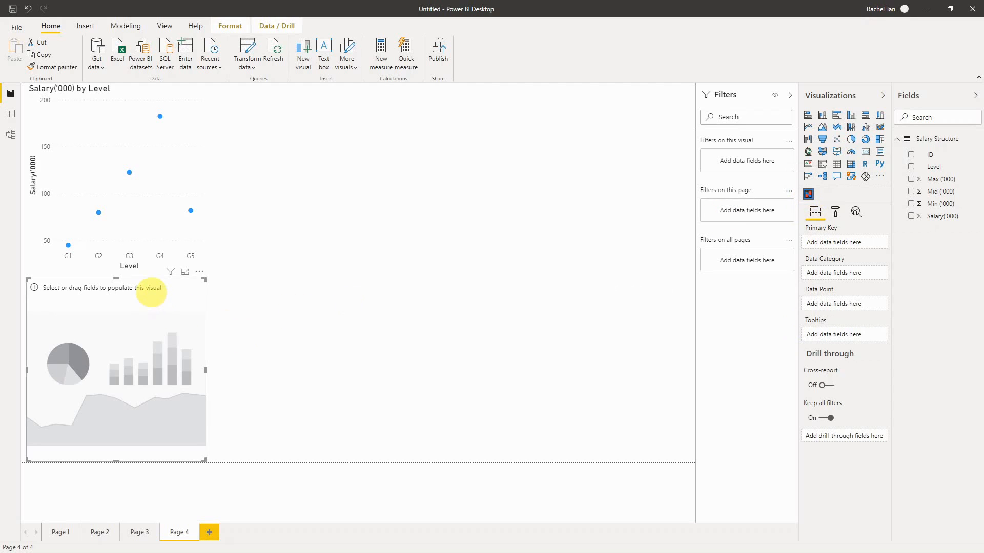
drag(115, 369, 378, 182)
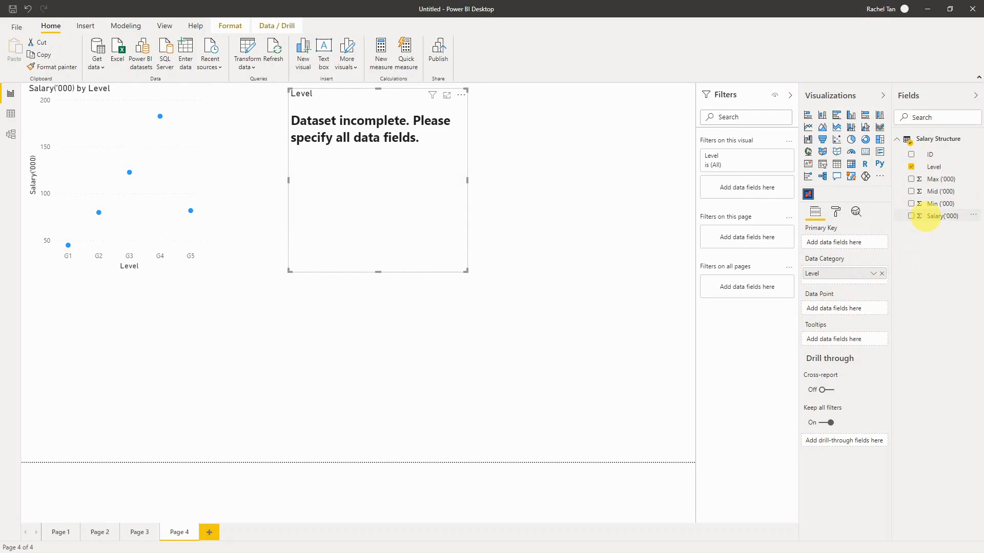
click(912, 216)
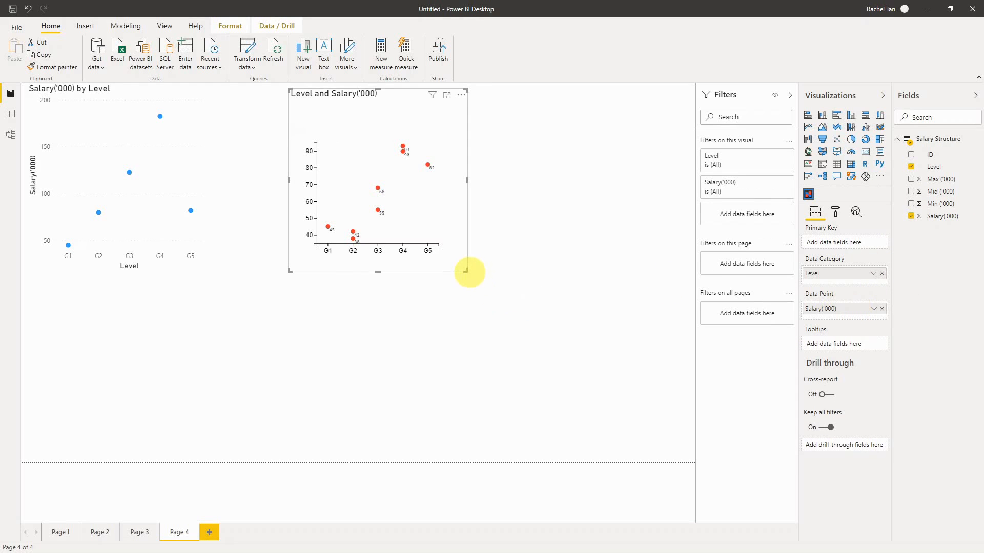
drag(469, 271, 622, 326)
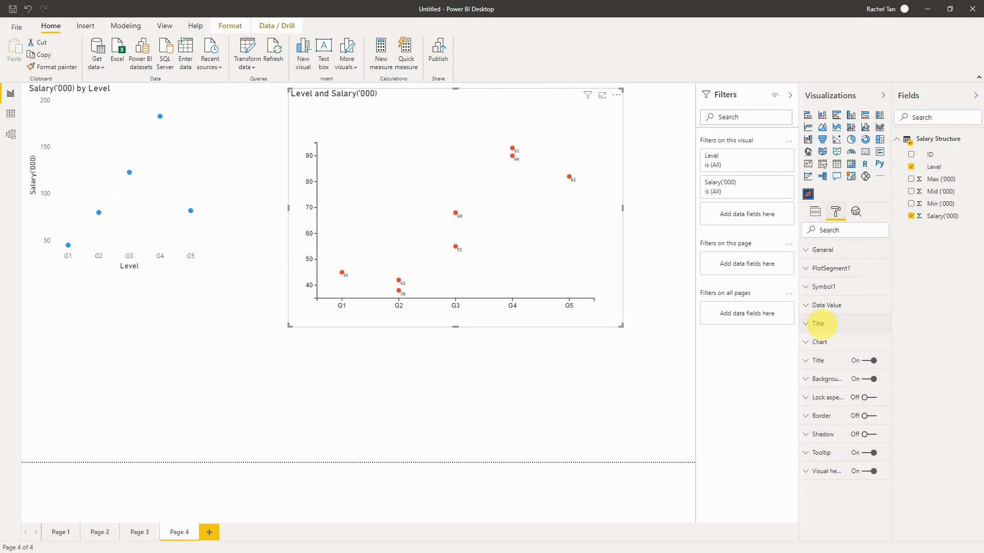
- Toggle the visual's Title switch off, on and off again, leaving it hidden
click(818, 323)
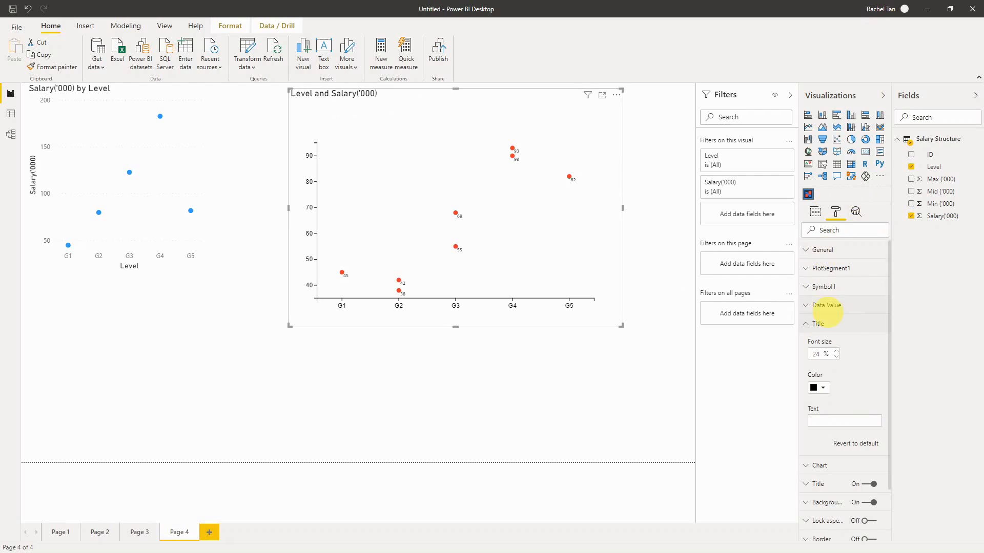
click(814, 211)
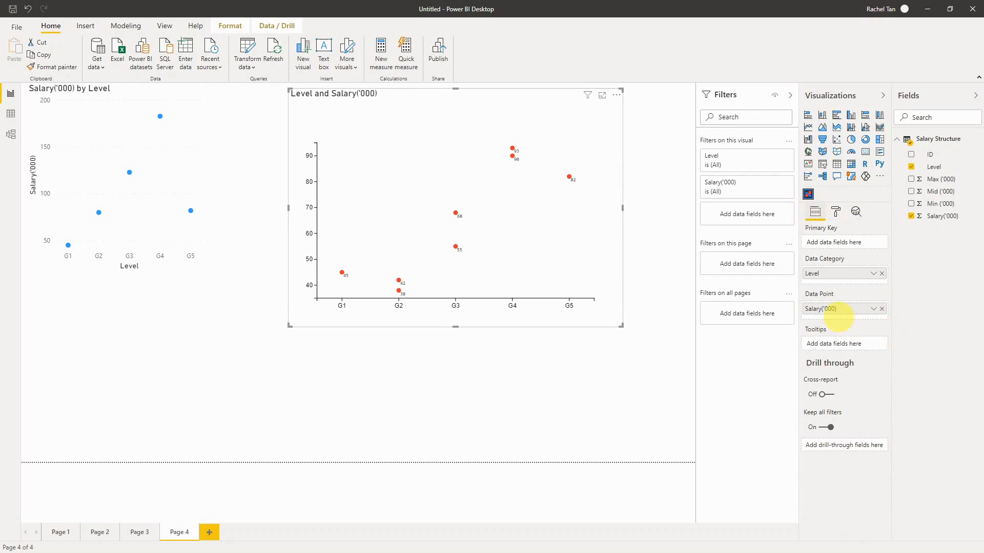
click(836, 211)
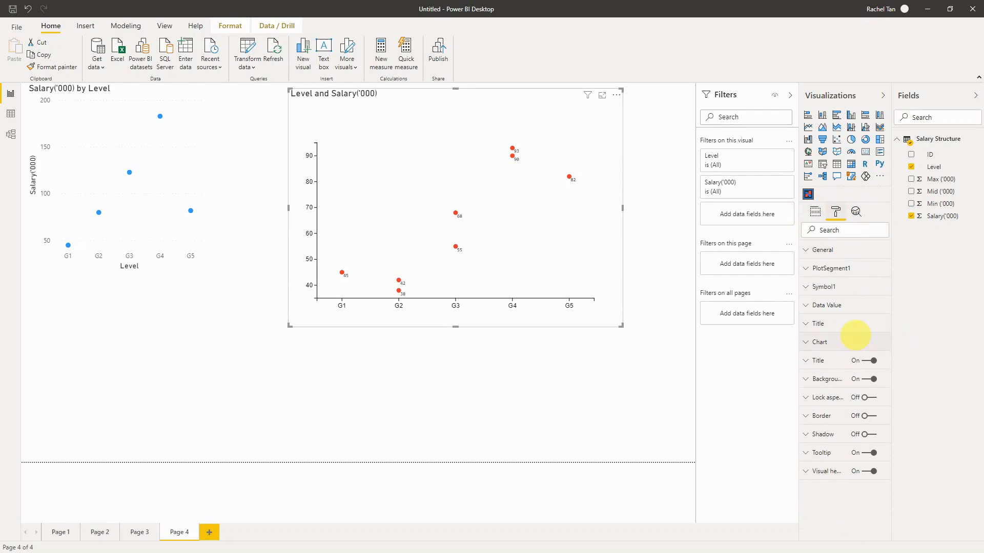
click(862, 360)
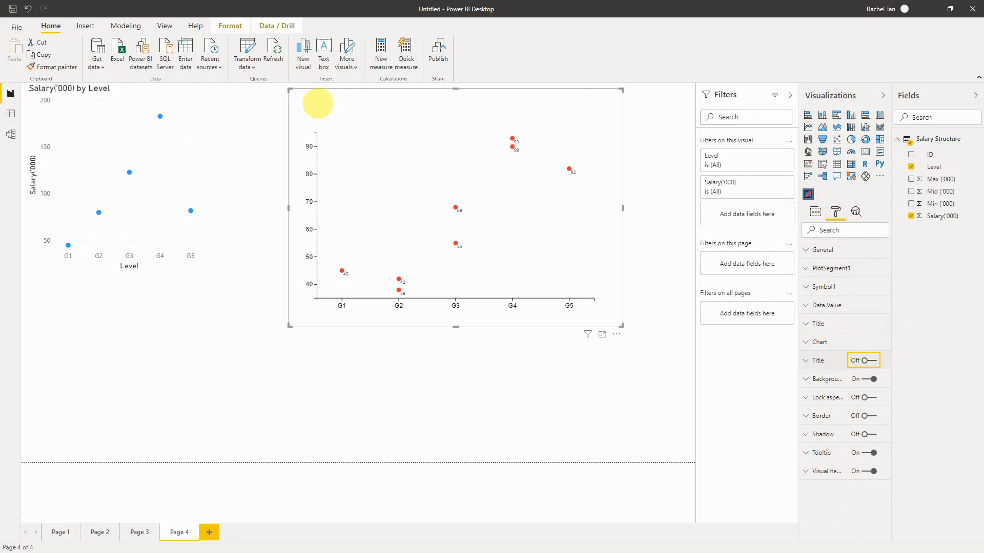
click(862, 360)
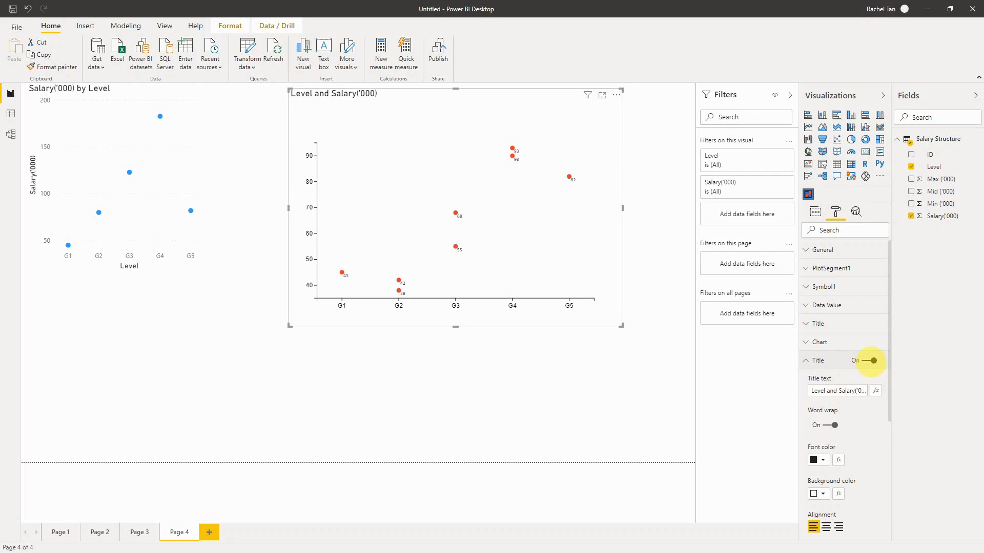
click(868, 359)
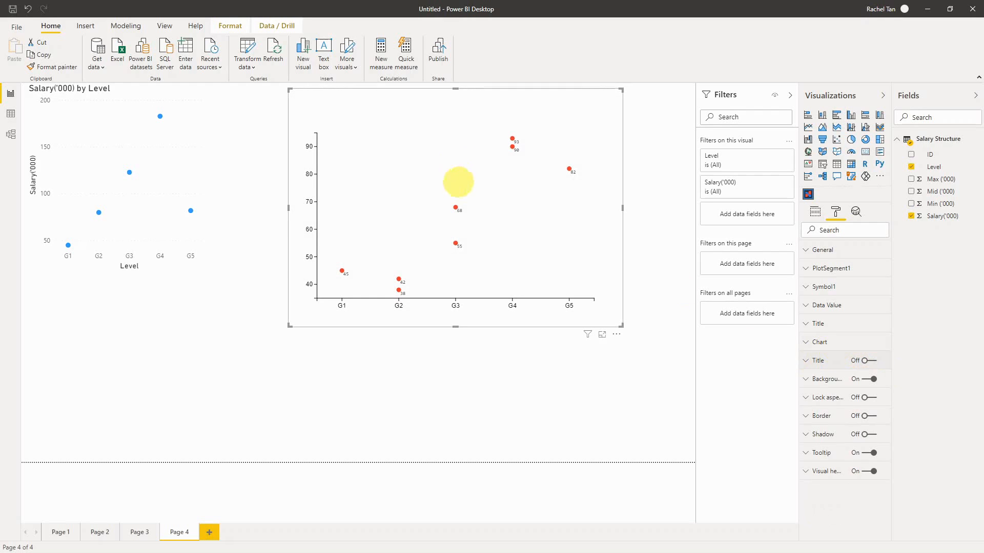